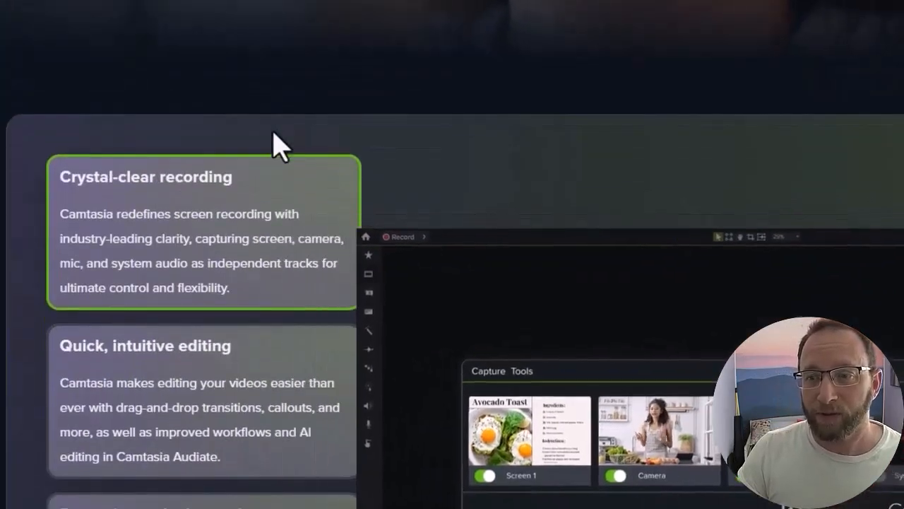
# Step: Cycle through the Camtasia feature demo's capture toggles for screen, camera, microphone and system audio
pyautogui.scroll(-3)
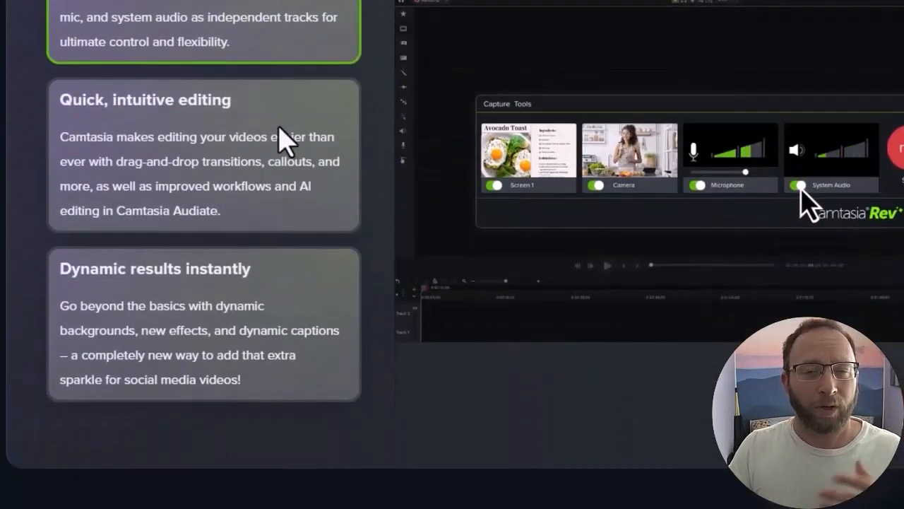
pyautogui.click(797, 184)
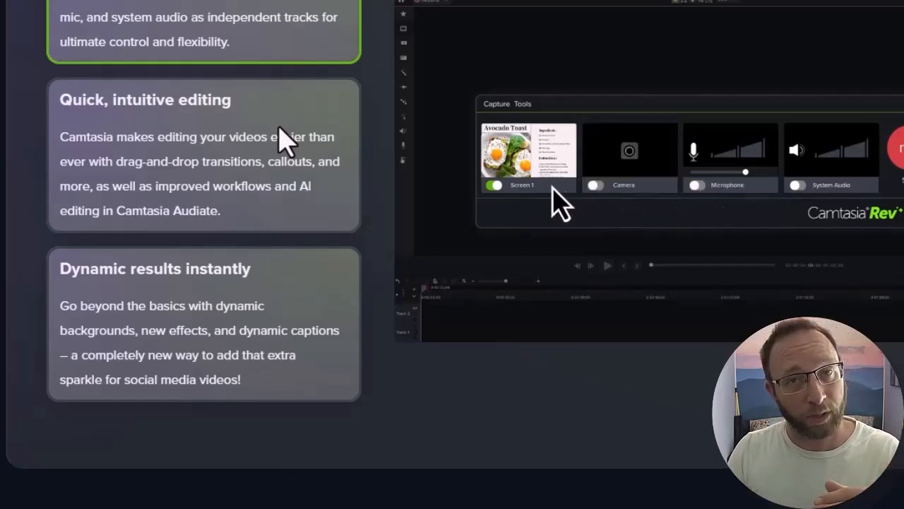
pyautogui.click(495, 183)
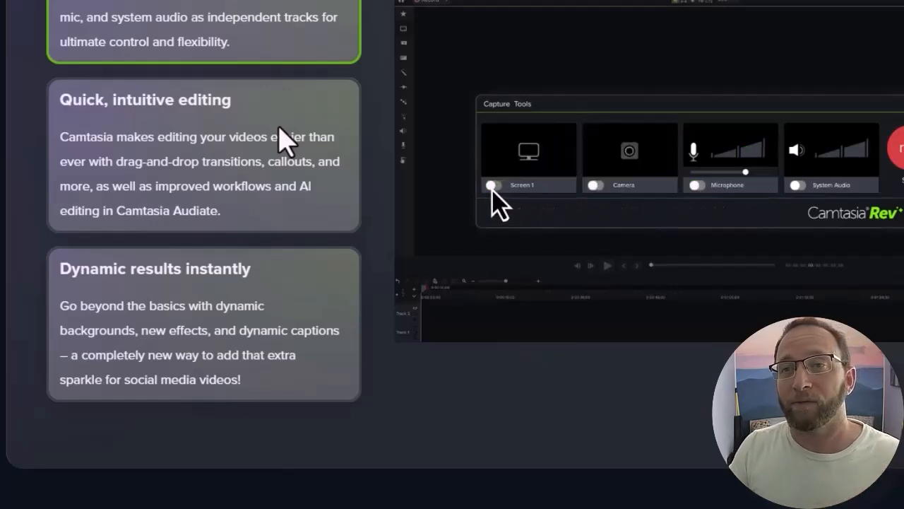
pyautogui.click(597, 184)
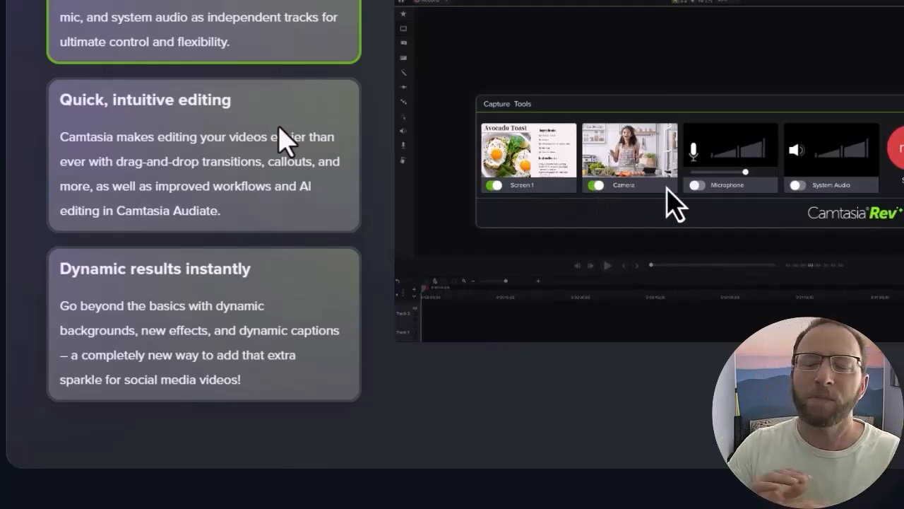
pyautogui.click(697, 184)
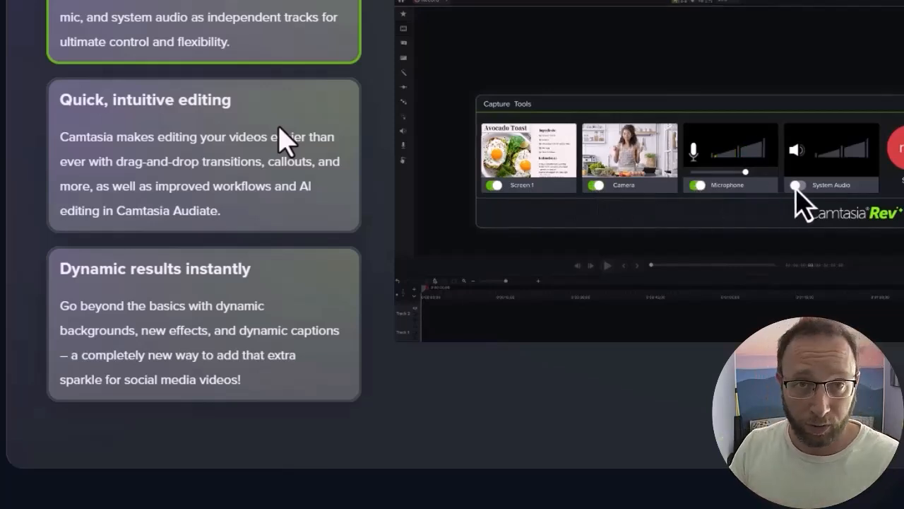
pyautogui.click(797, 185)
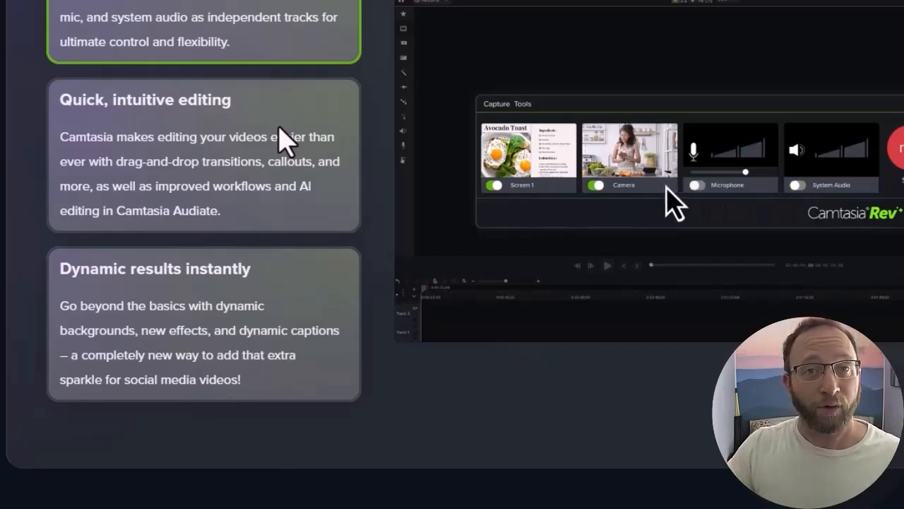
pyautogui.click(597, 184)
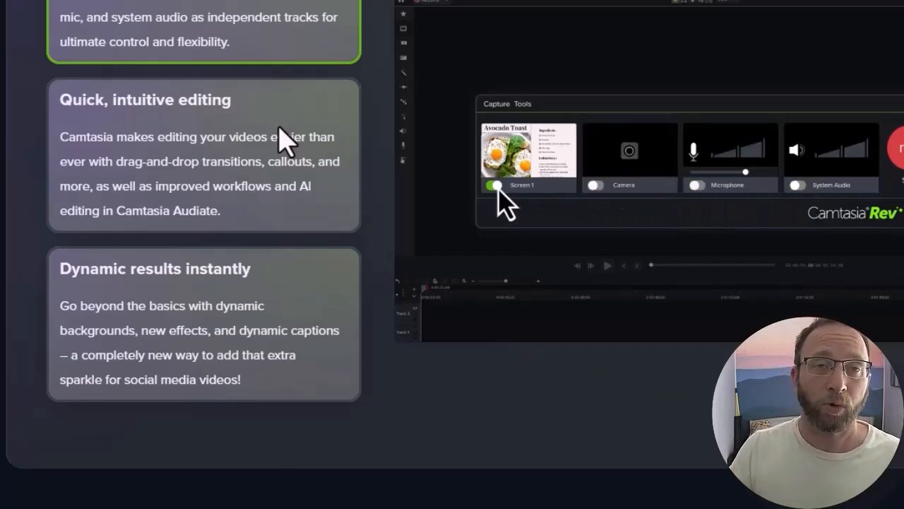
pyautogui.moveTo(551, 205)
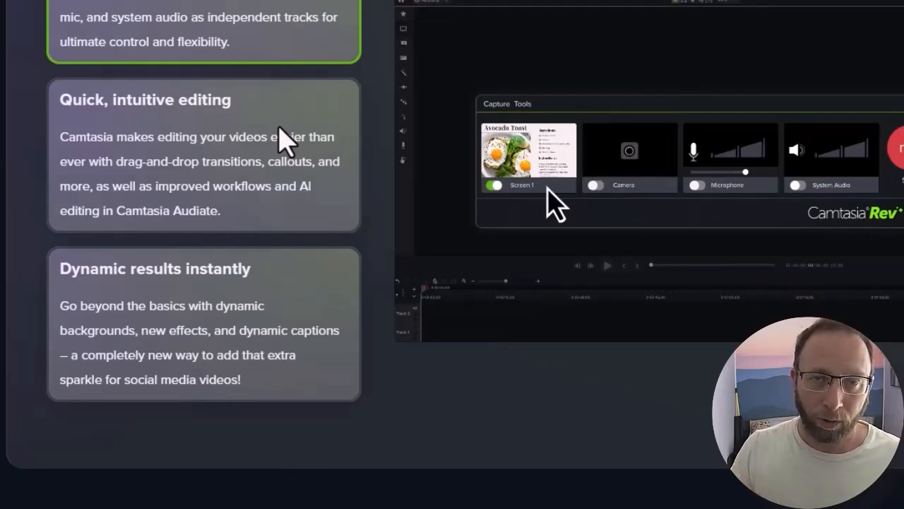
pyautogui.click(596, 184)
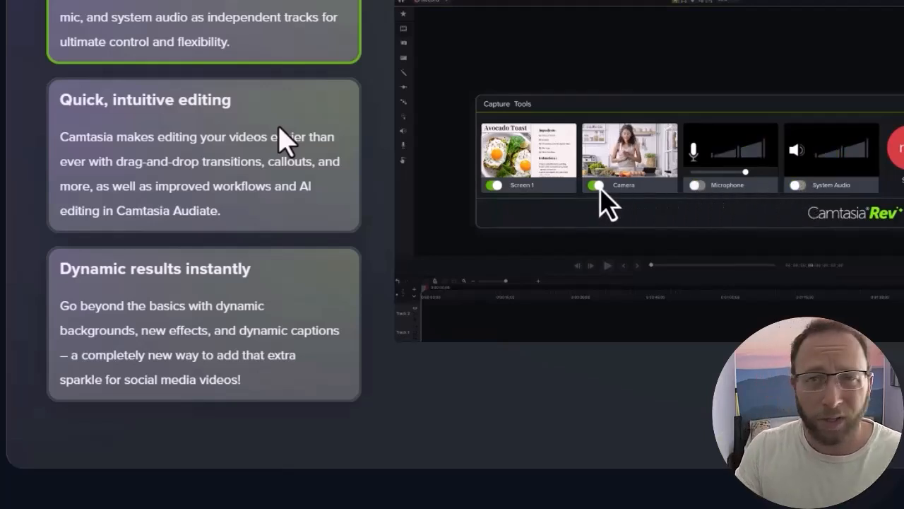
pyautogui.click(596, 184)
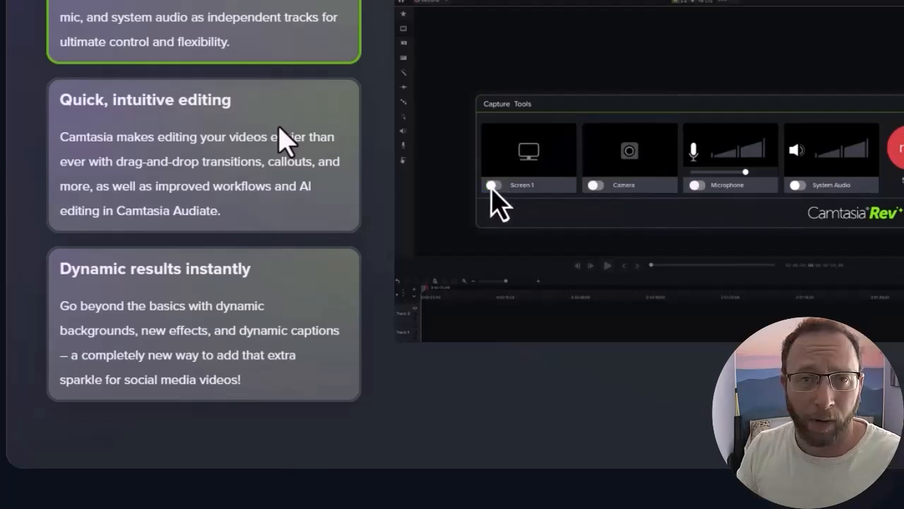
pyautogui.click(596, 184)
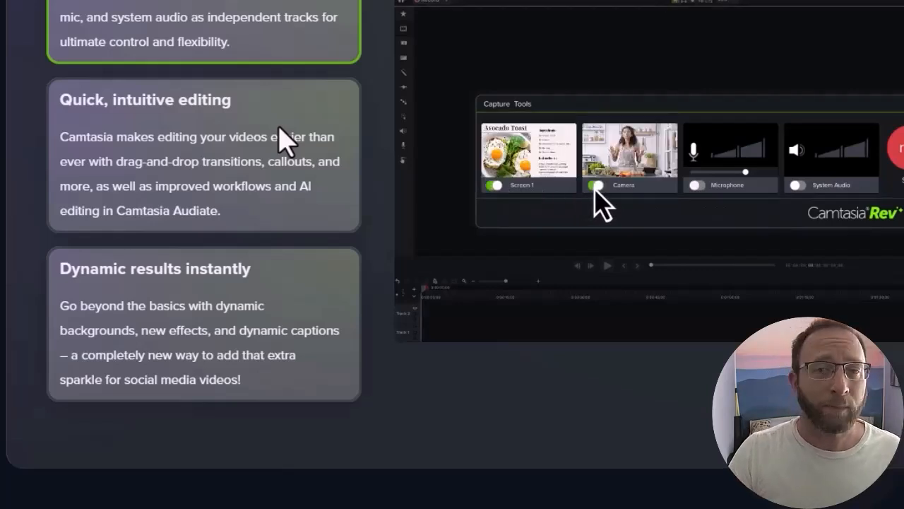
pyautogui.click(698, 185)
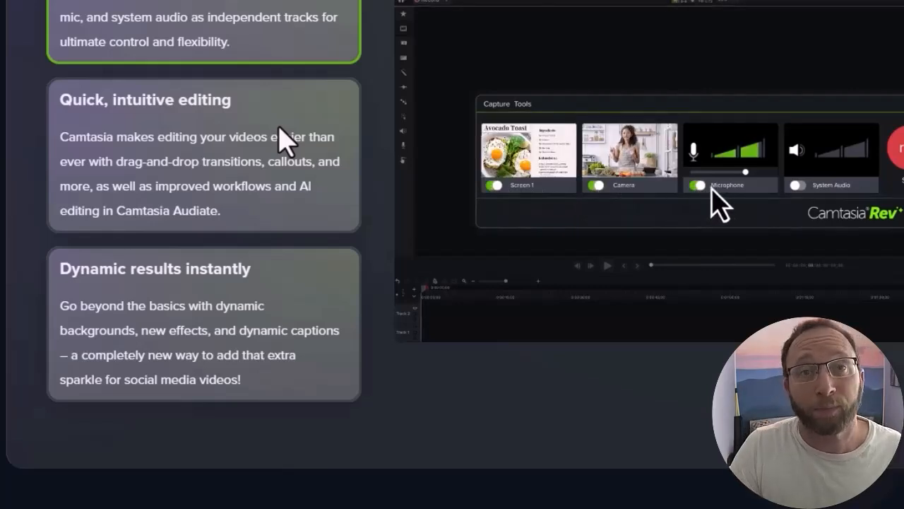
pyautogui.click(797, 185)
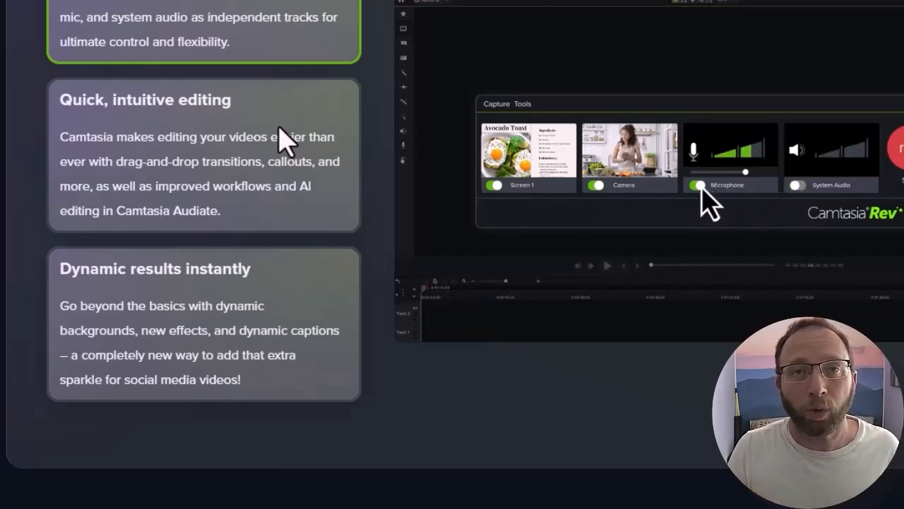
# Step: Keep toggling the Rev capture options, ending with screen, camera and microphone on, system audio off
pyautogui.click(597, 184)
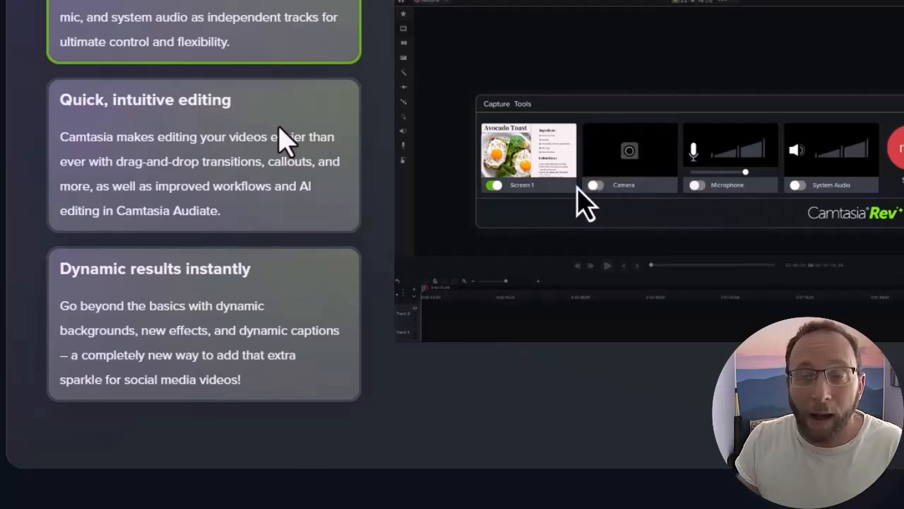
pyautogui.click(494, 185)
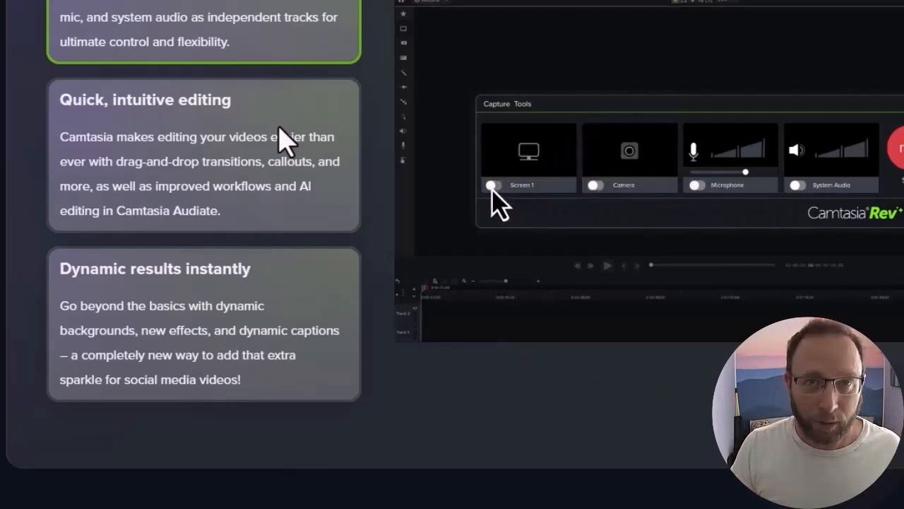
pyautogui.click(596, 183)
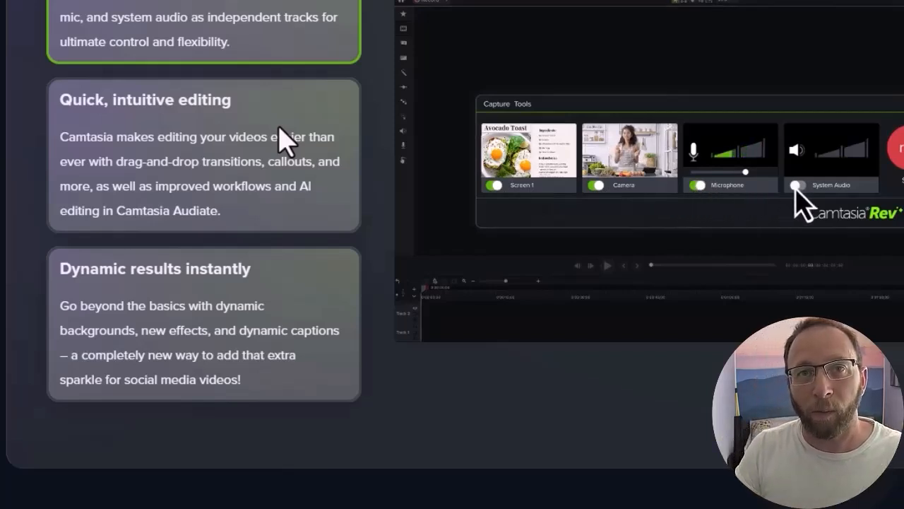
pyautogui.click(797, 184)
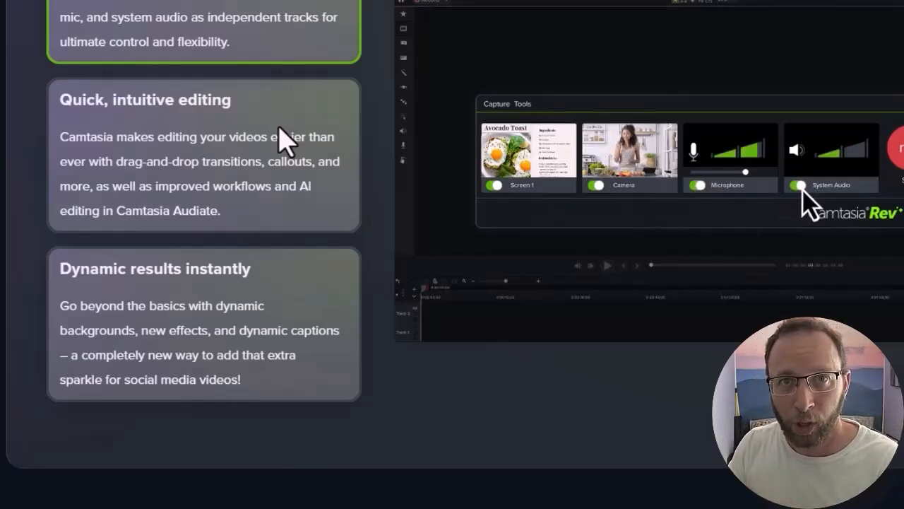
pyautogui.click(698, 184)
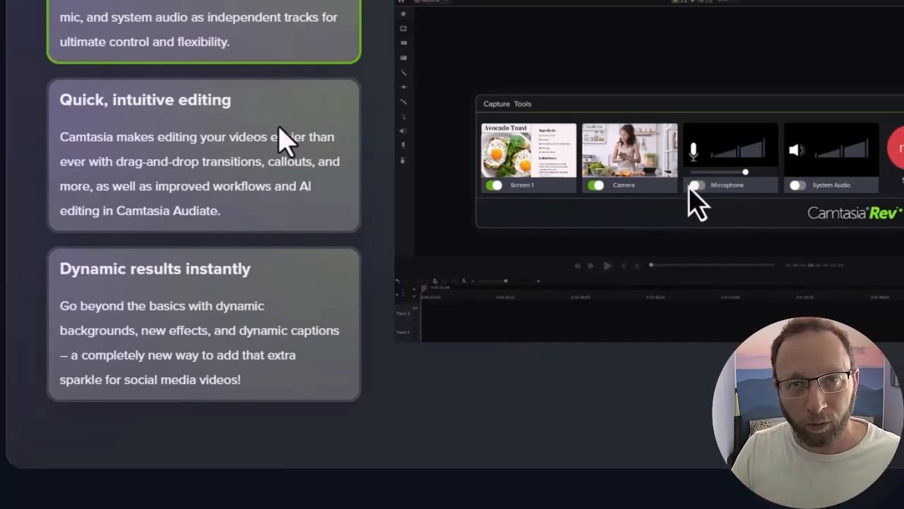
pyautogui.click(596, 184)
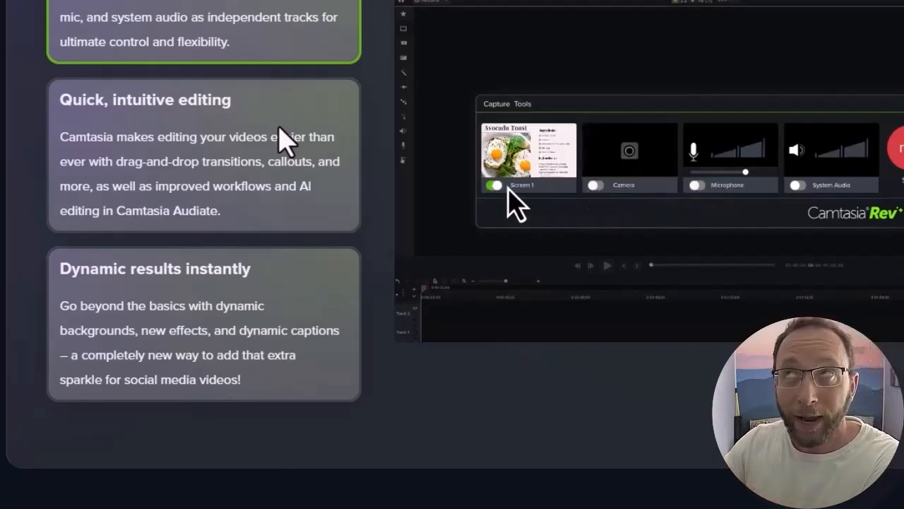
pyautogui.click(596, 183)
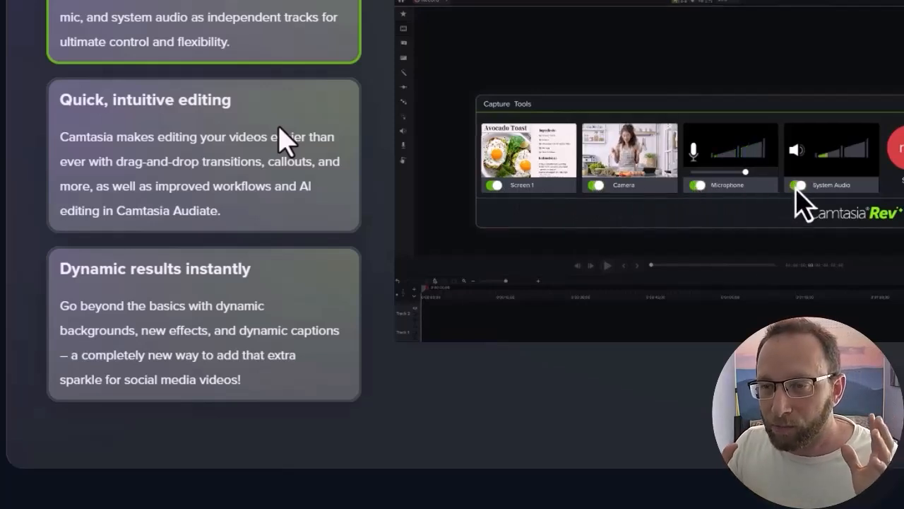
pyautogui.click(797, 184)
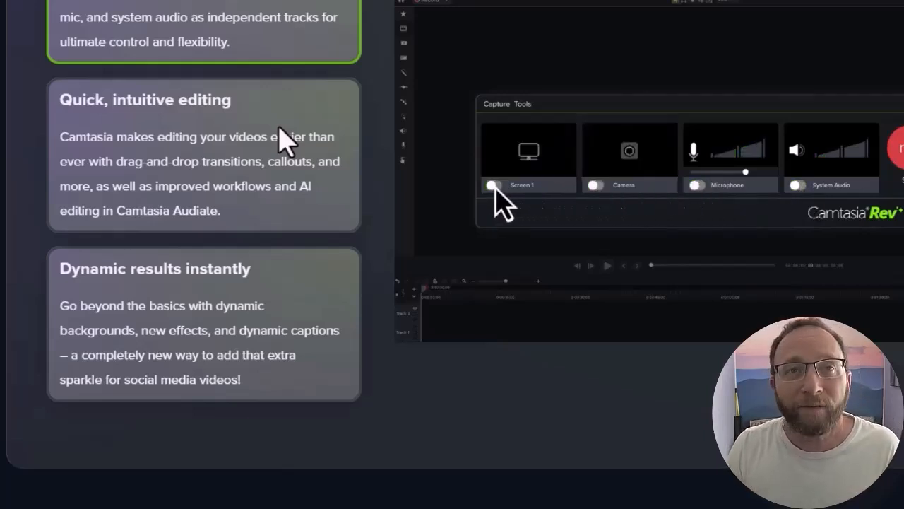
pyautogui.click(493, 184)
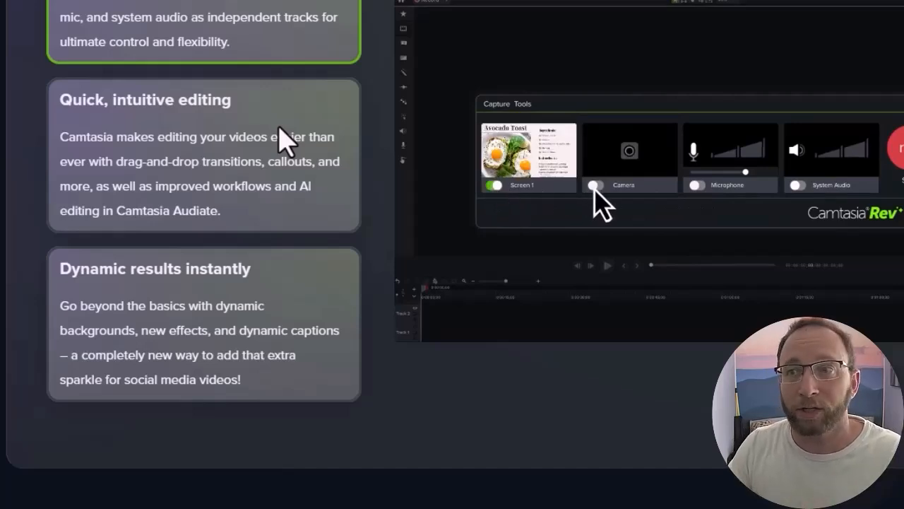
pyautogui.click(596, 184)
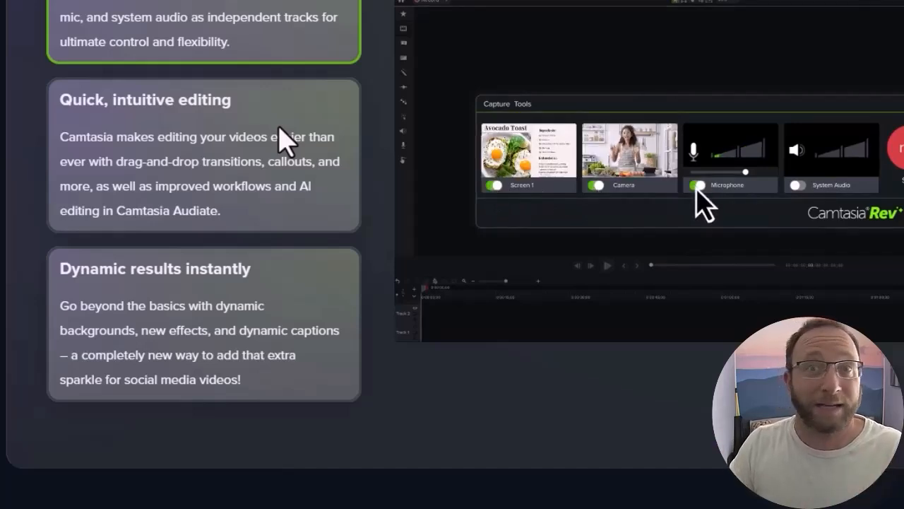
pyautogui.click(797, 185)
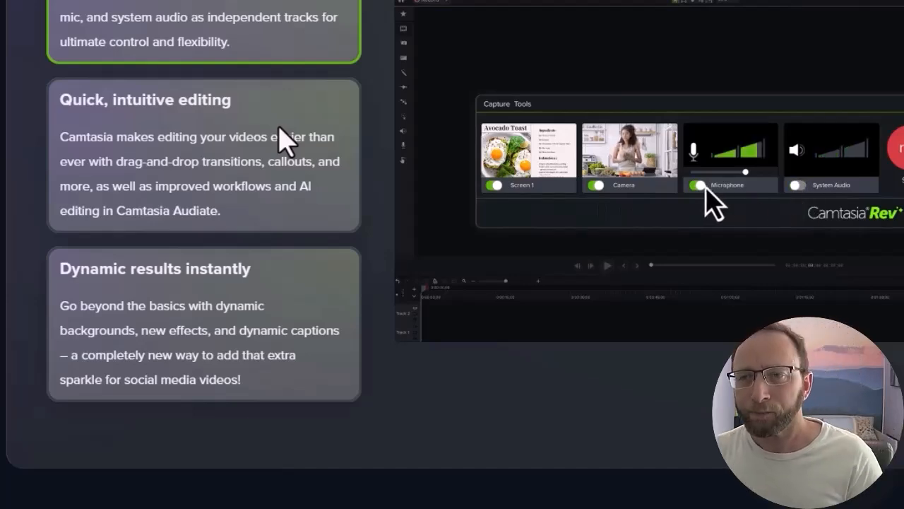
# Step: Try the Audiate Generate Script demo with the prompt 'Training video about traveling'
pyautogui.scroll(-3)
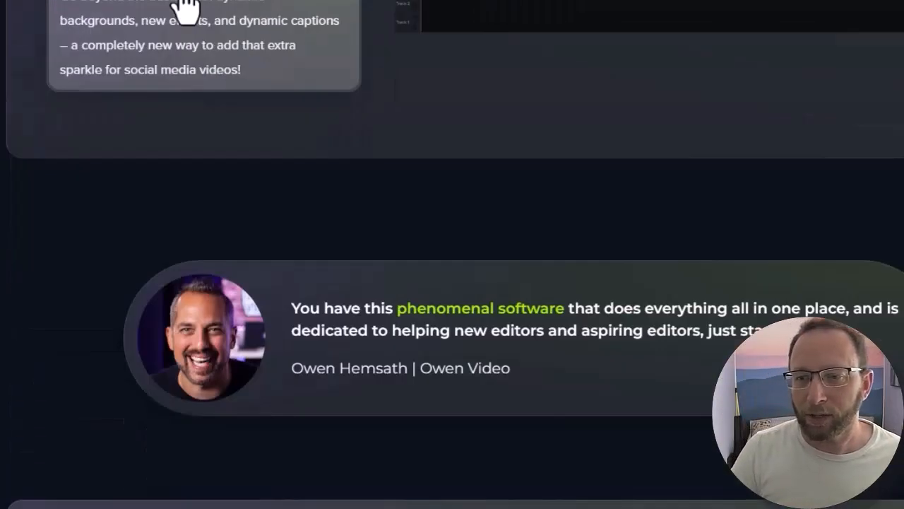
pyautogui.scroll(-3)
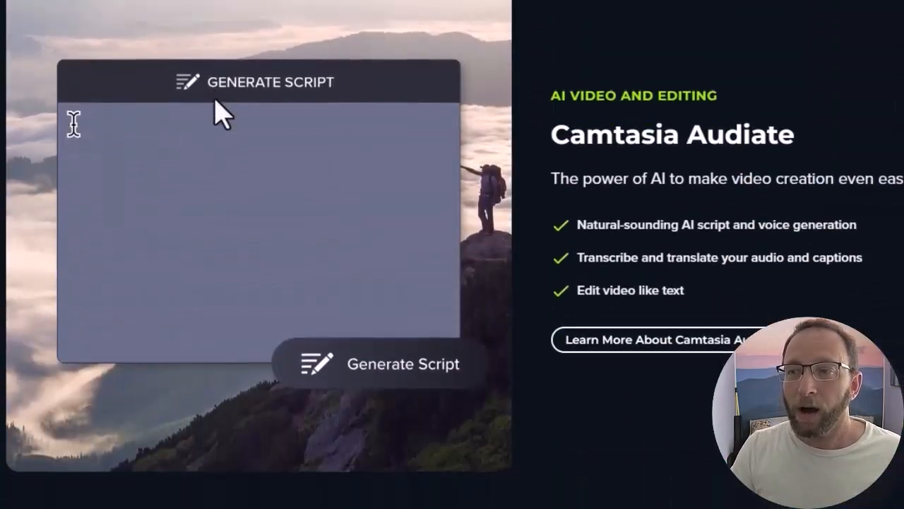
pyautogui.write('Training video about traveling')
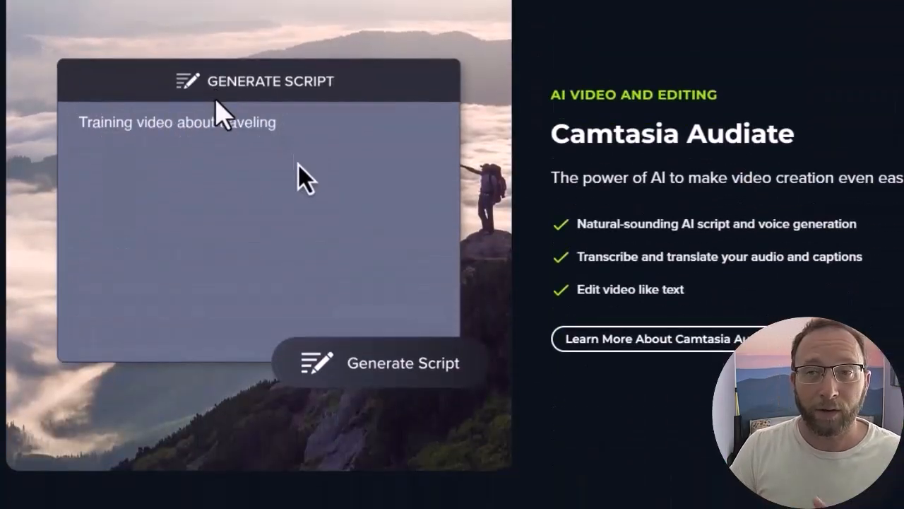
pyautogui.click(379, 362)
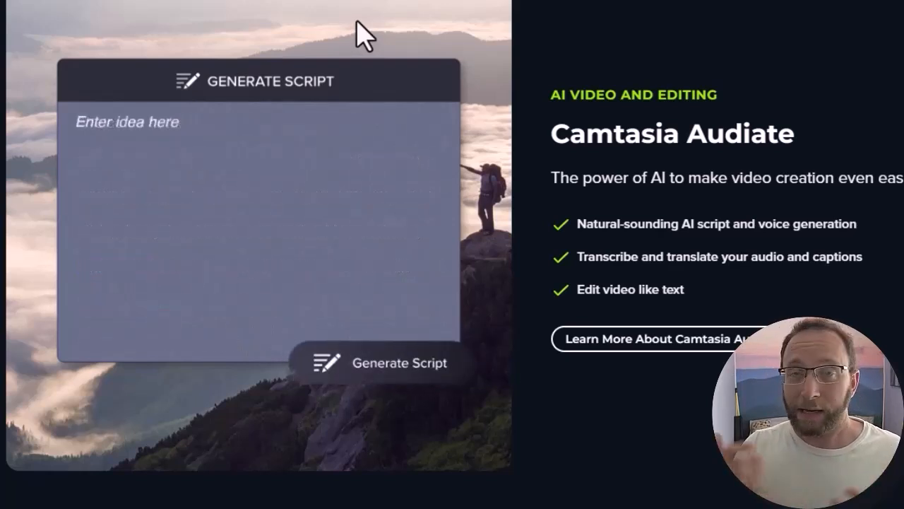
pyautogui.write('Training video about traveling')
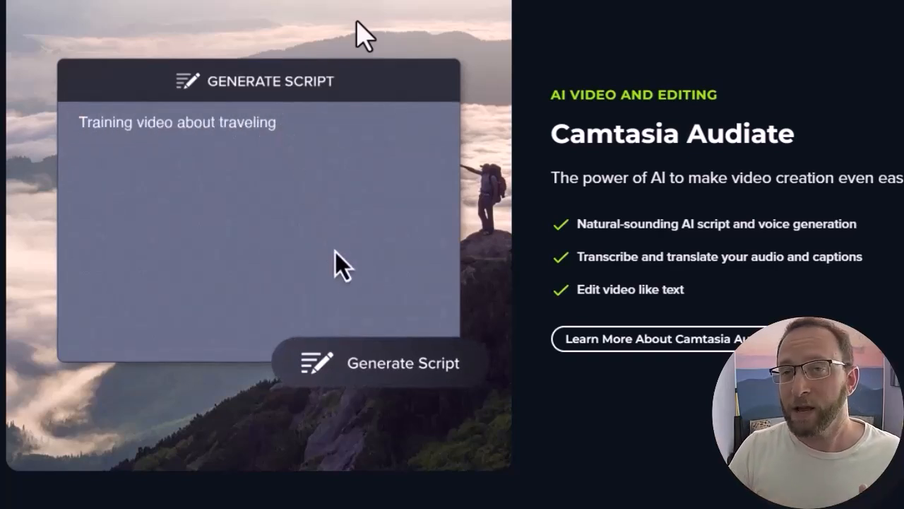
pyautogui.click(384, 362)
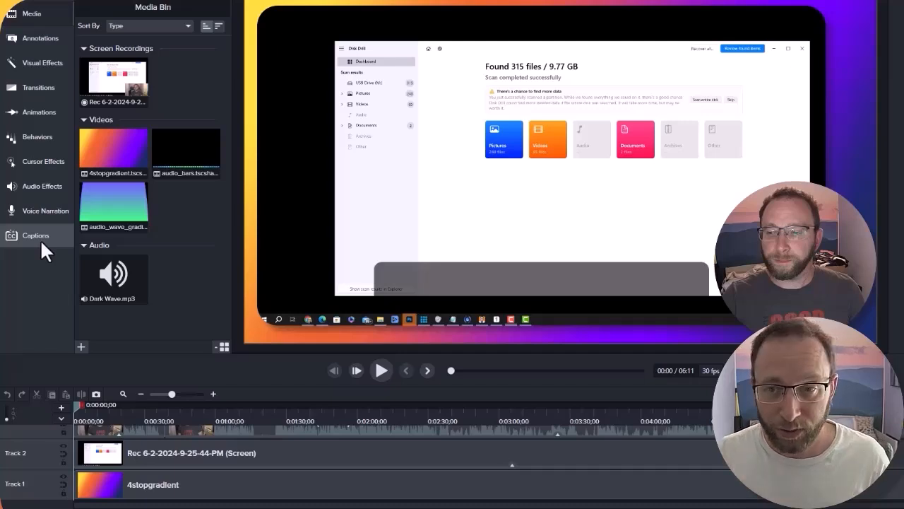
# Step: Show Voice Narration, then the Audio Effects library with fades and noise removal
pyautogui.click(45, 211)
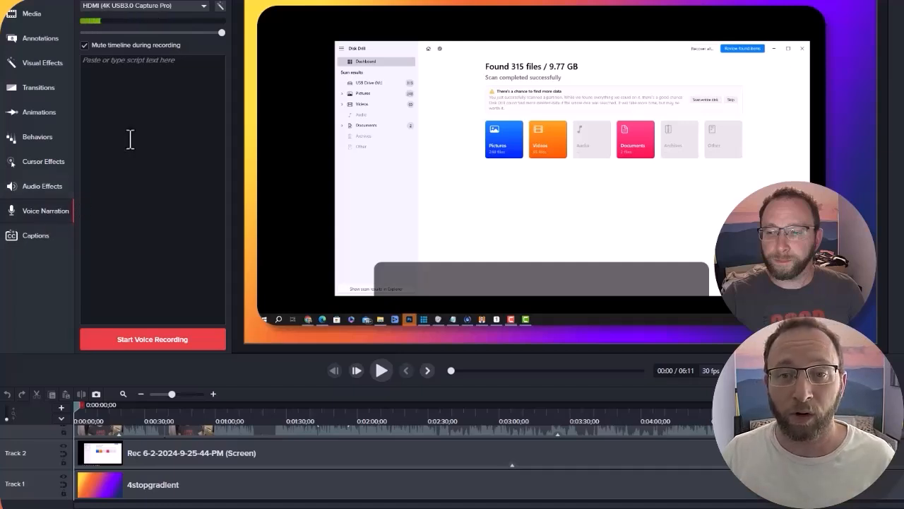
pyautogui.click(42, 186)
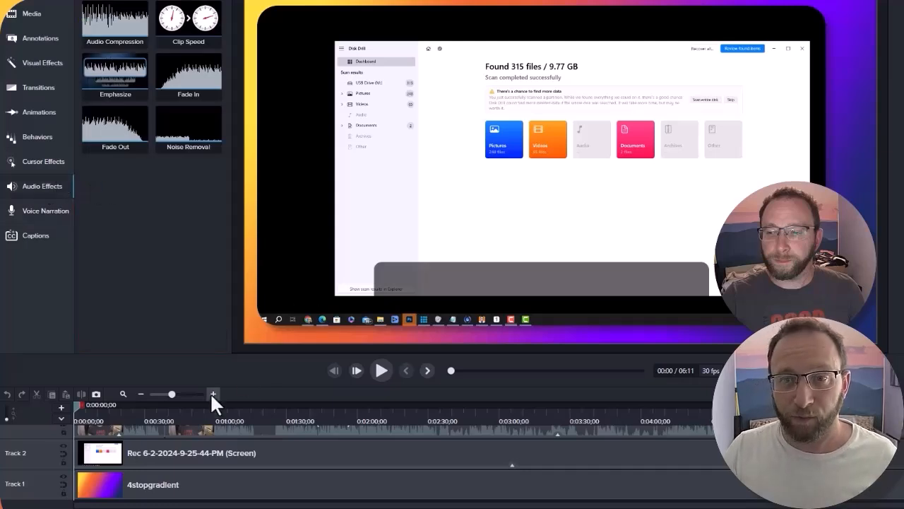
pyautogui.moveTo(214, 393)
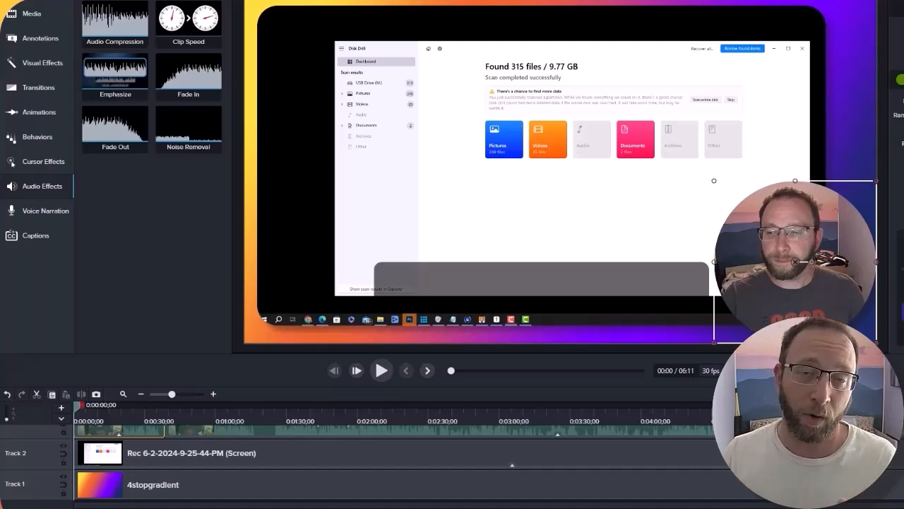
pyautogui.moveTo(327, 184)
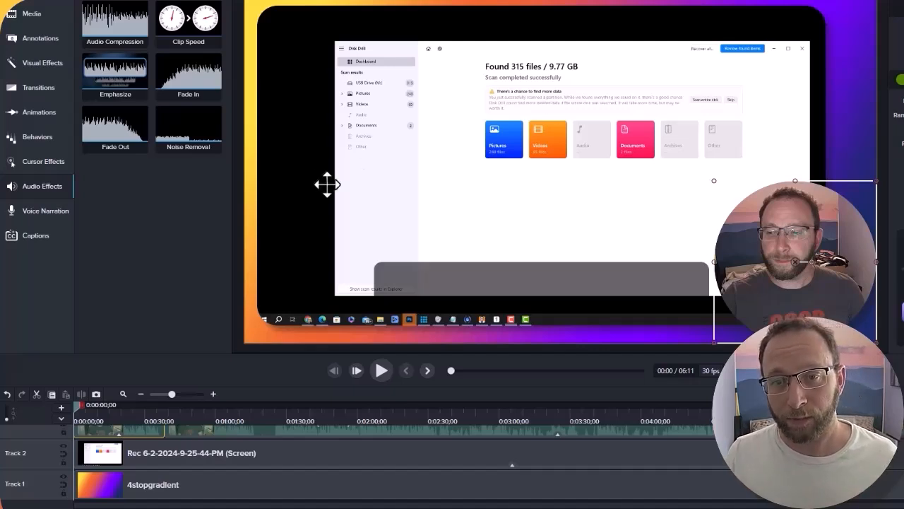
# Step: Show the Cursor Effects library and select the screen recording on the canvas
pyautogui.click(42, 161)
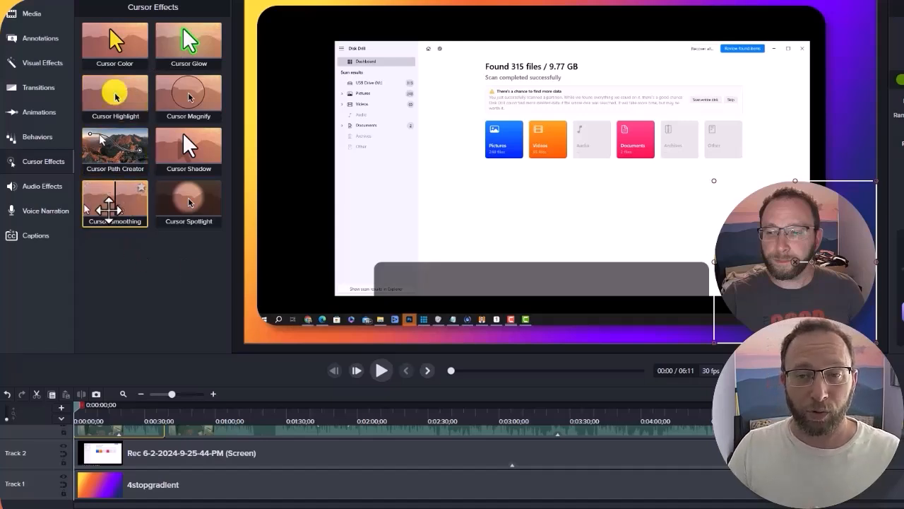
pyautogui.click(190, 203)
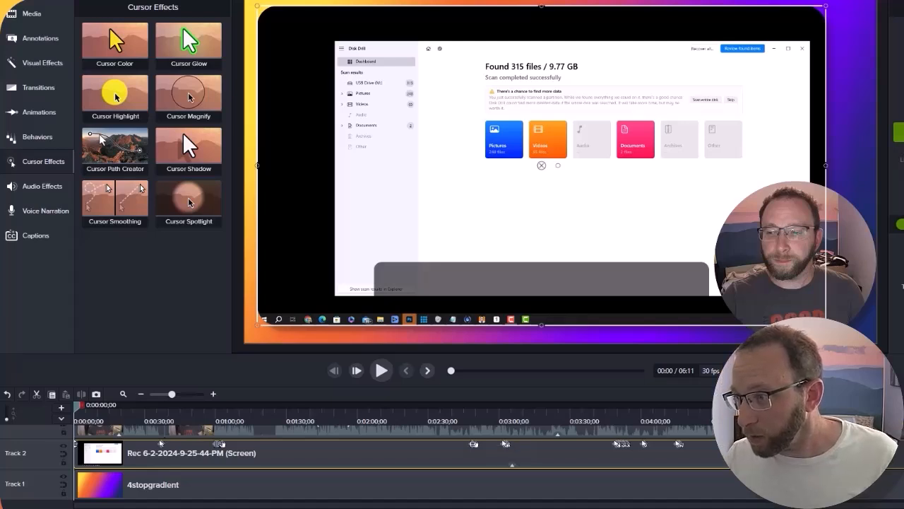
pyautogui.moveTo(96, 424)
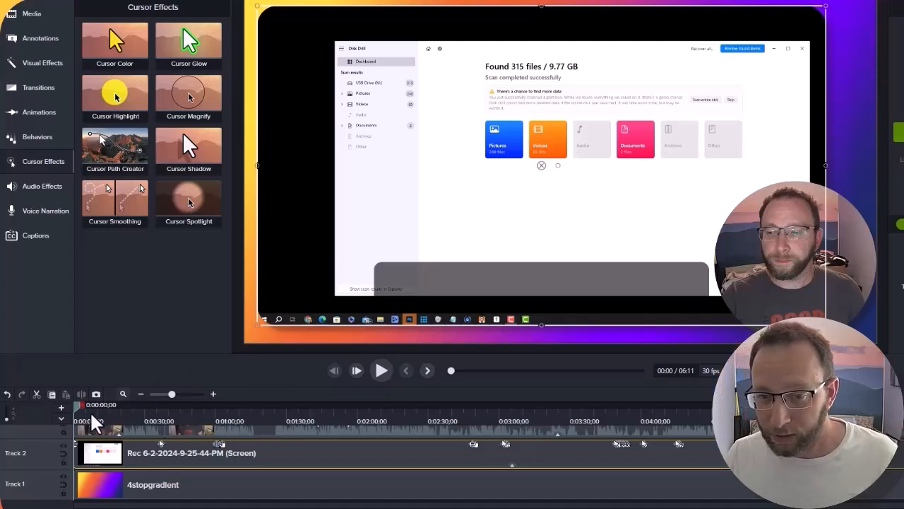
pyautogui.click(381, 370)
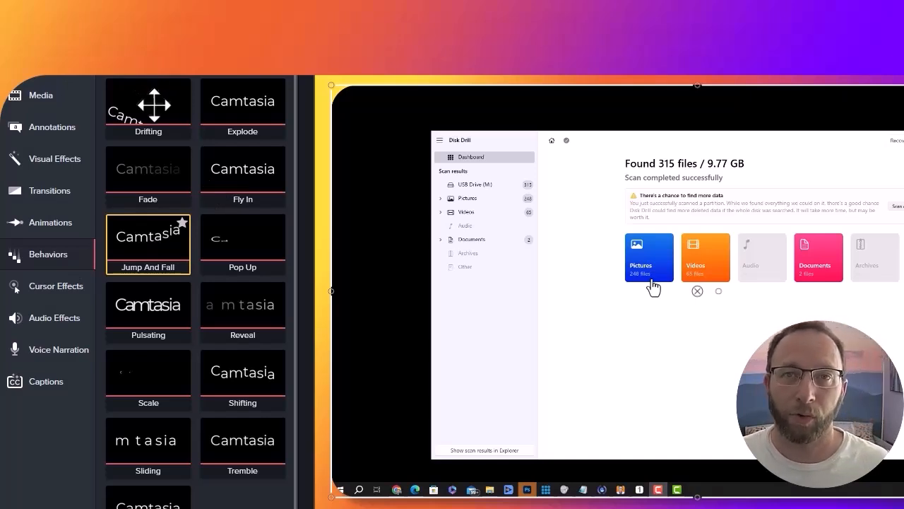
# Step: Preview the Drifting text behavior, then switch to the Animations panel
pyautogui.click(147, 107)
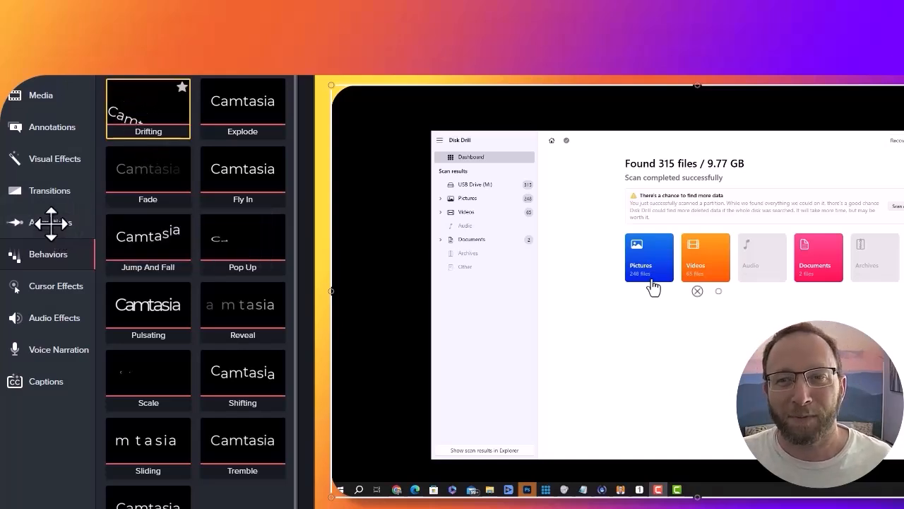
pyautogui.click(51, 223)
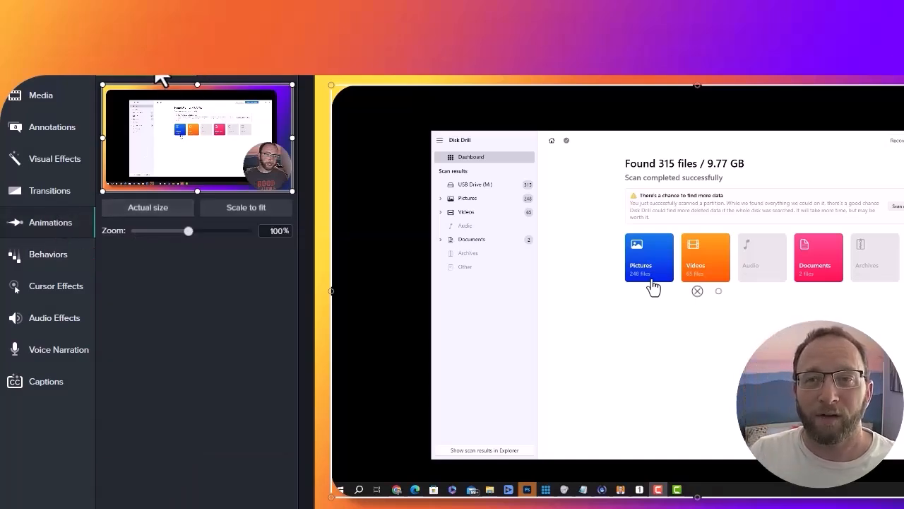
# Step: Switch from Zoom-n-Pan to the Animations presets list with Scale Up and Smart Focus
pyautogui.click(51, 223)
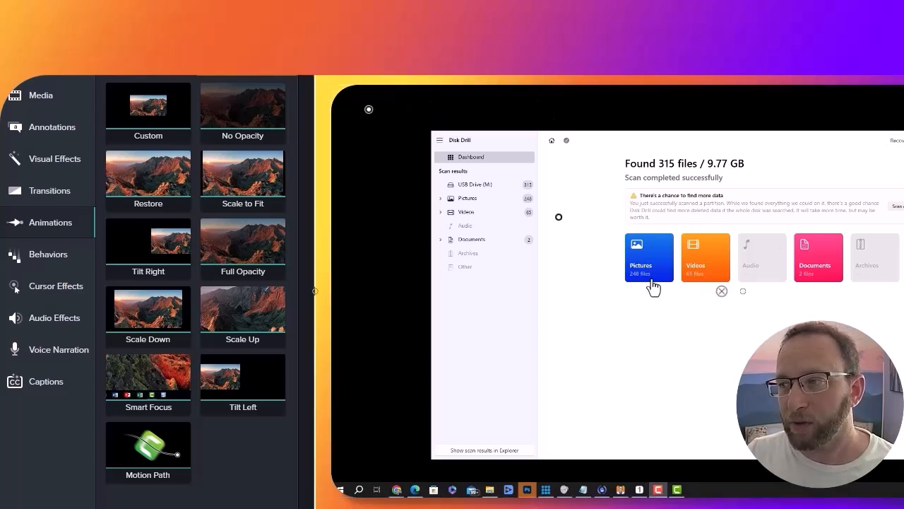
pyautogui.moveTo(758, 169)
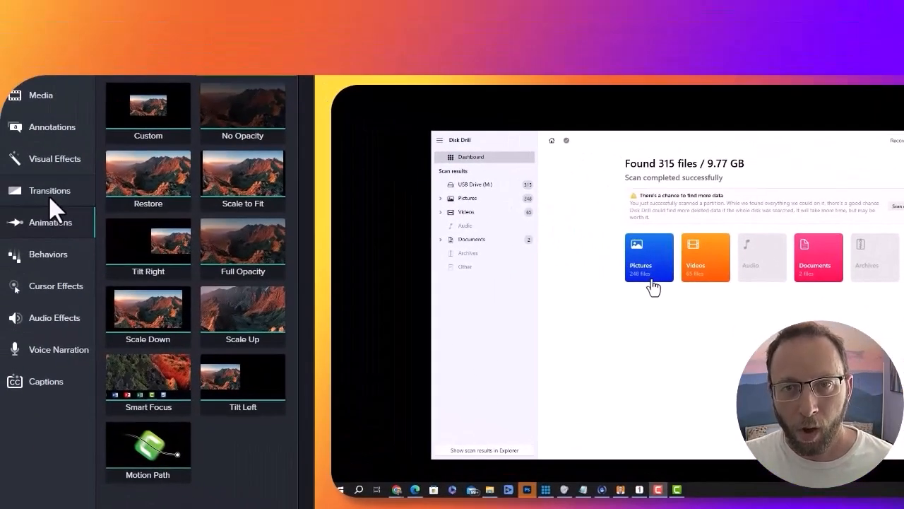
# Step: Show the Transitions library on the way to the visual effects
pyautogui.click(50, 189)
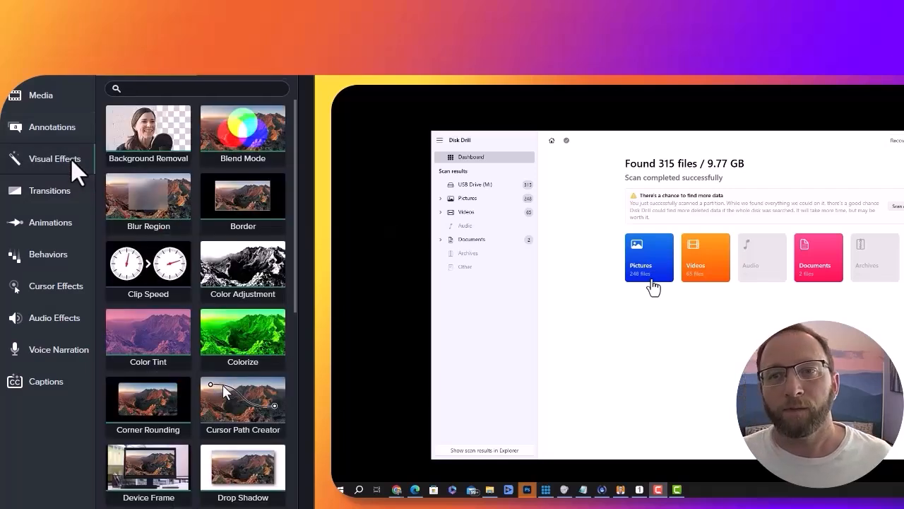
pyautogui.moveTo(148, 135)
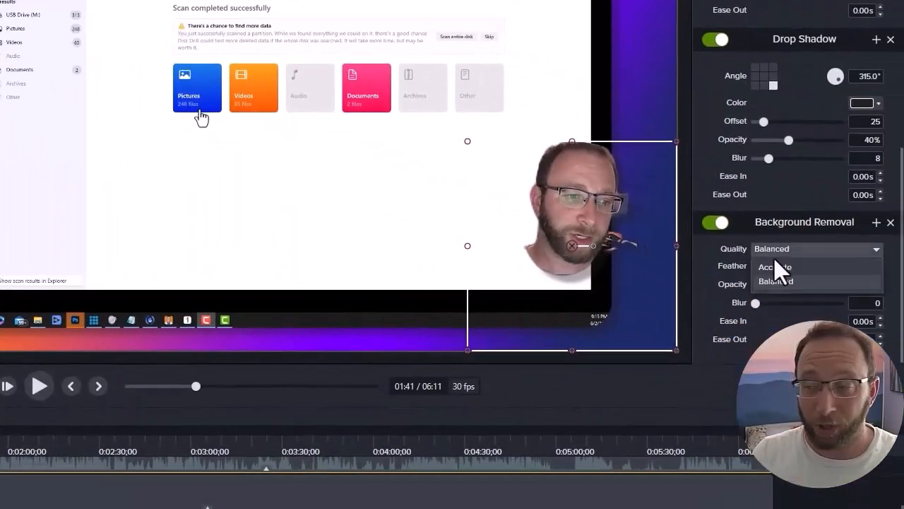
# Step: Set Background Removal quality to Accurate and feather to 8
pyautogui.click(775, 266)
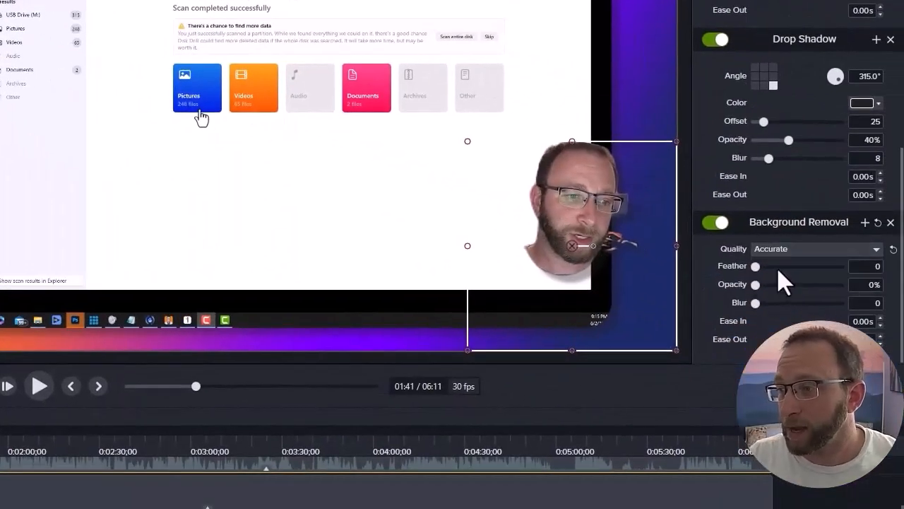
pyautogui.moveTo(756, 266); pyautogui.dragTo(773, 266)
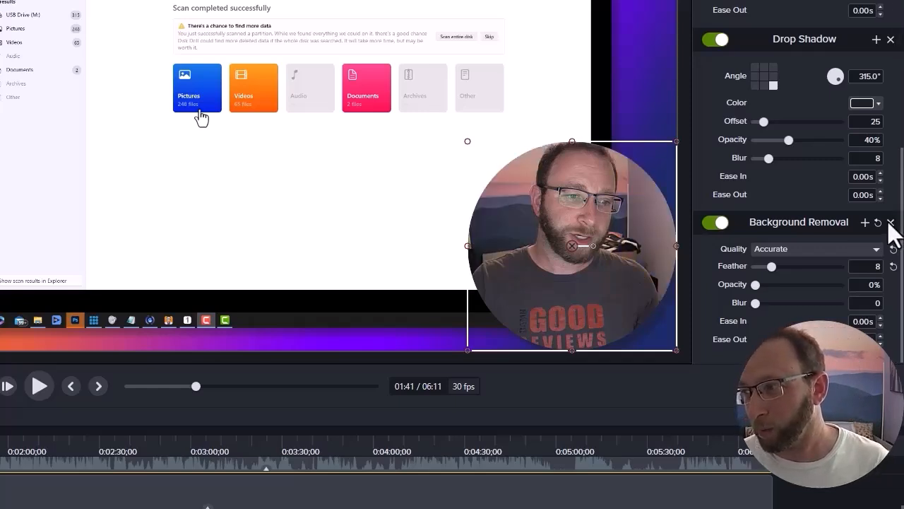
pyautogui.scroll(3)
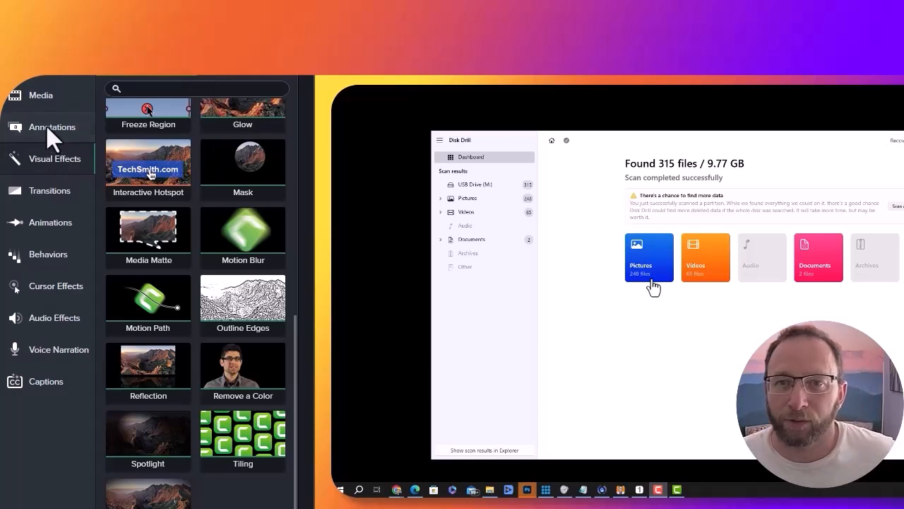
# Step: Browse the callout annotation presets in the Annotations library
pyautogui.click(51, 127)
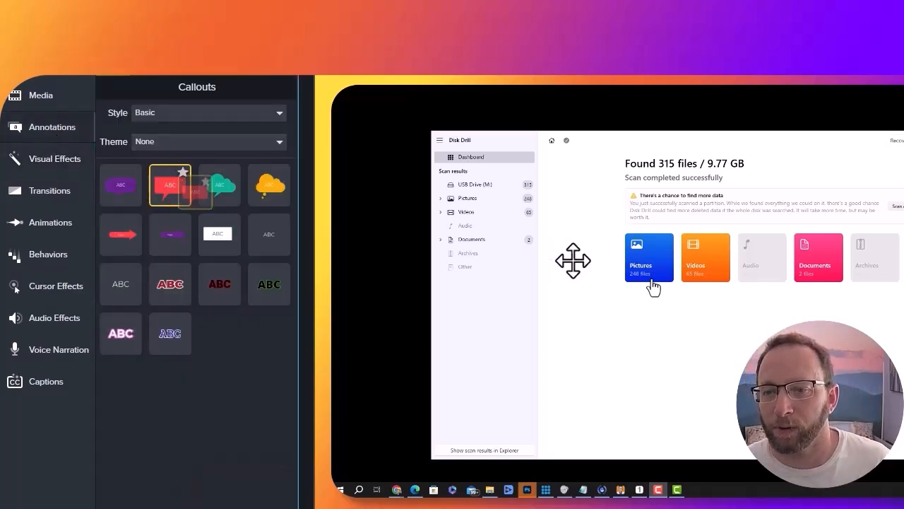
pyautogui.moveTo(548, 288)
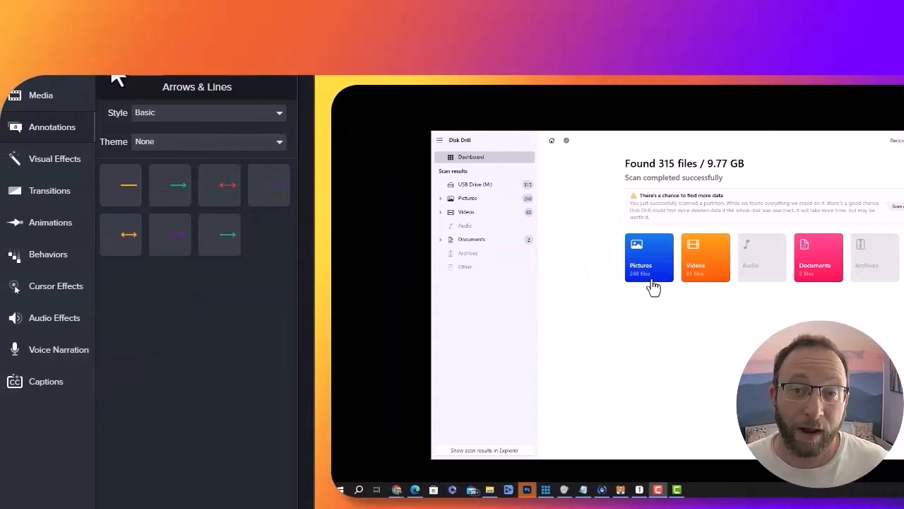
pyautogui.moveTo(175, 81)
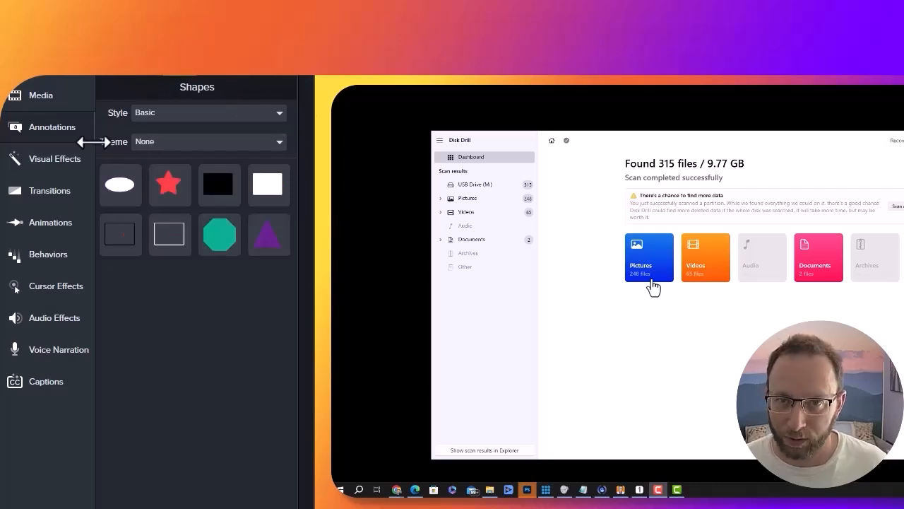
pyautogui.moveTo(49, 134)
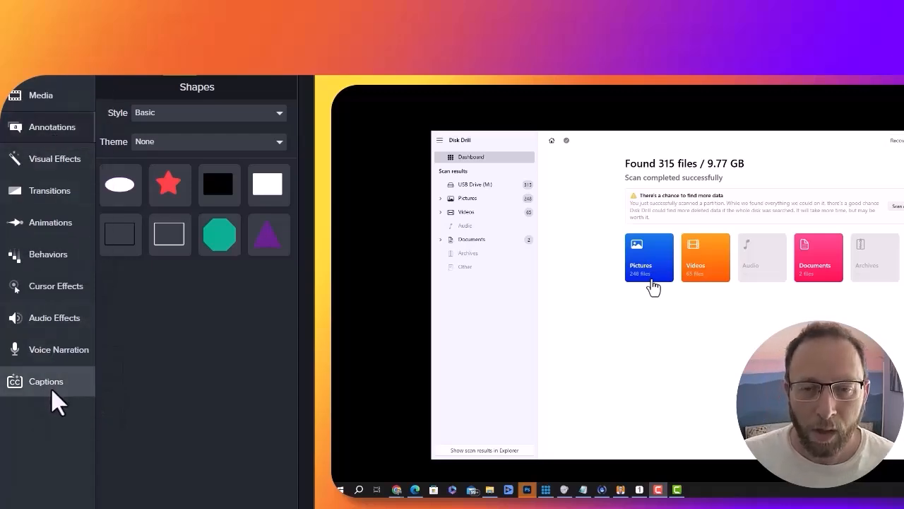
# Step: Add a Dynamic Caption style to the timeline to auto-generate captions from the audio
pyautogui.click(45, 382)
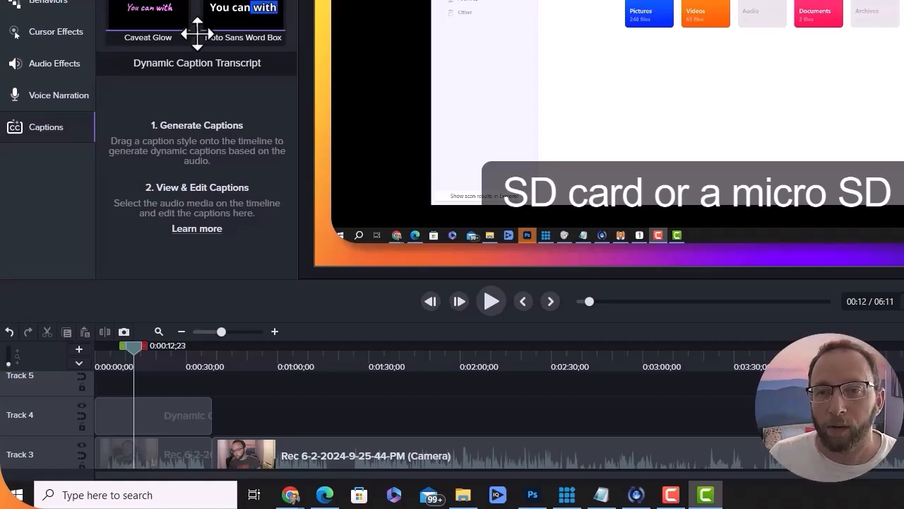
pyautogui.moveTo(628, 215)
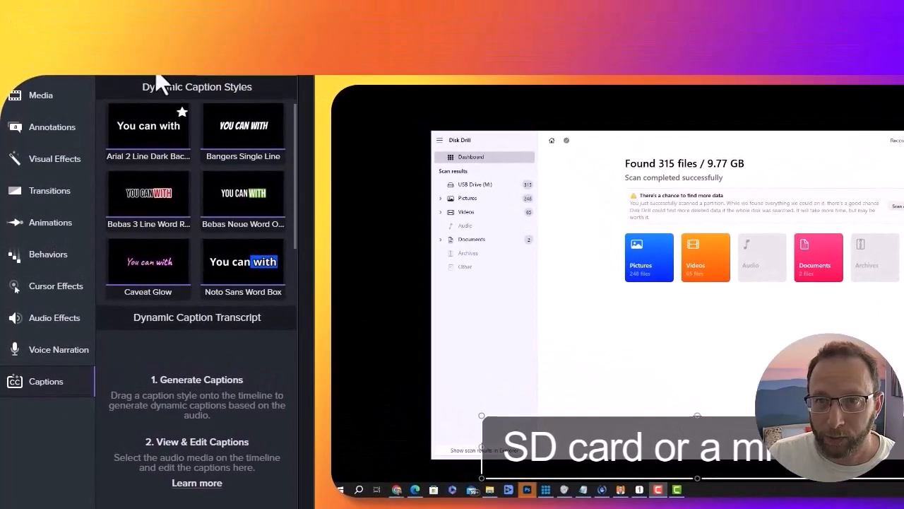
pyautogui.scroll(-3)
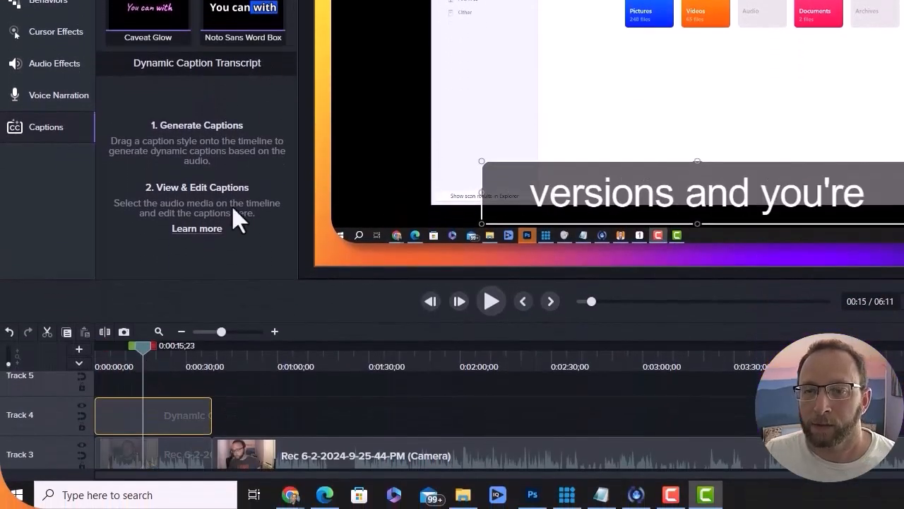
pyautogui.moveTo(201, 480)
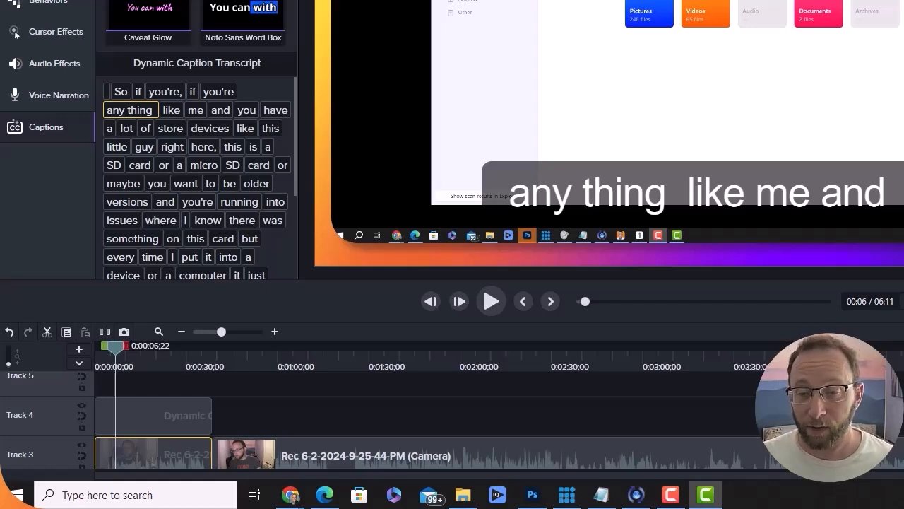
# Step: Select a word in the Dynamic Caption Transcript to review the generated captions
pyautogui.click(161, 345)
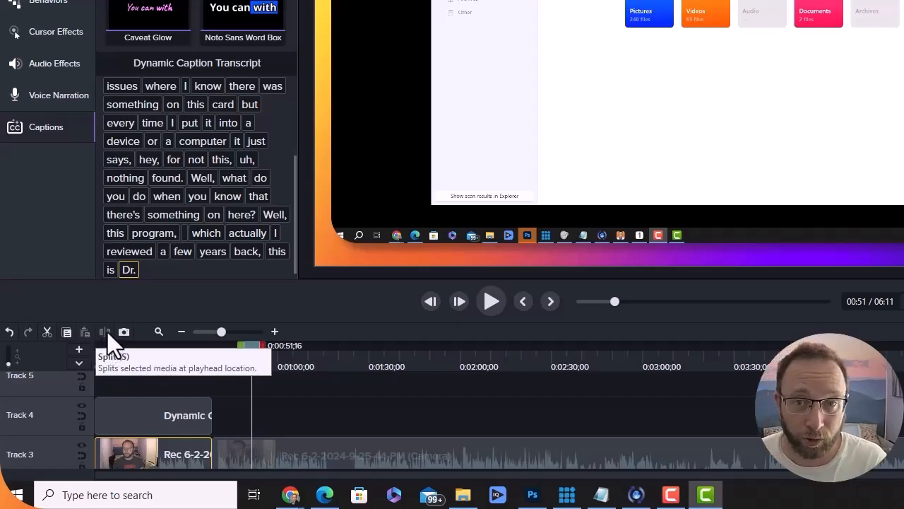
pyautogui.moveTo(322, 374)
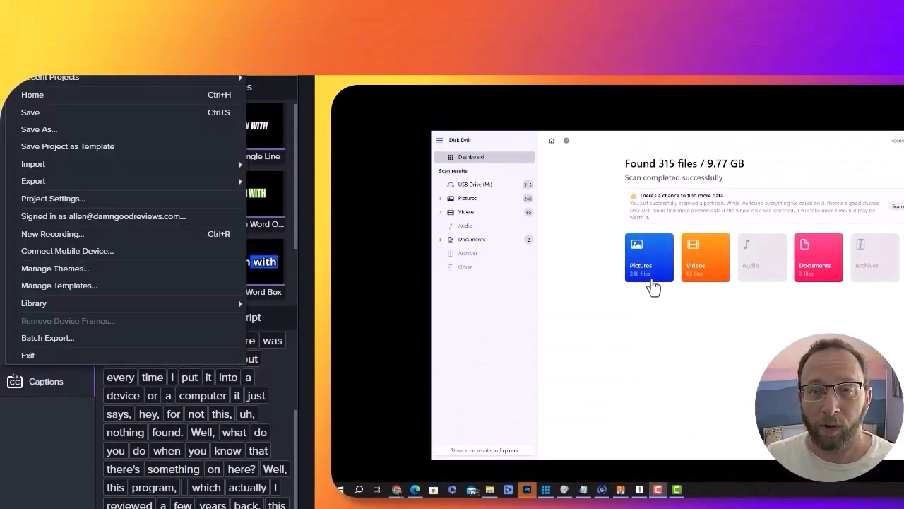
pyautogui.moveTo(85, 262)
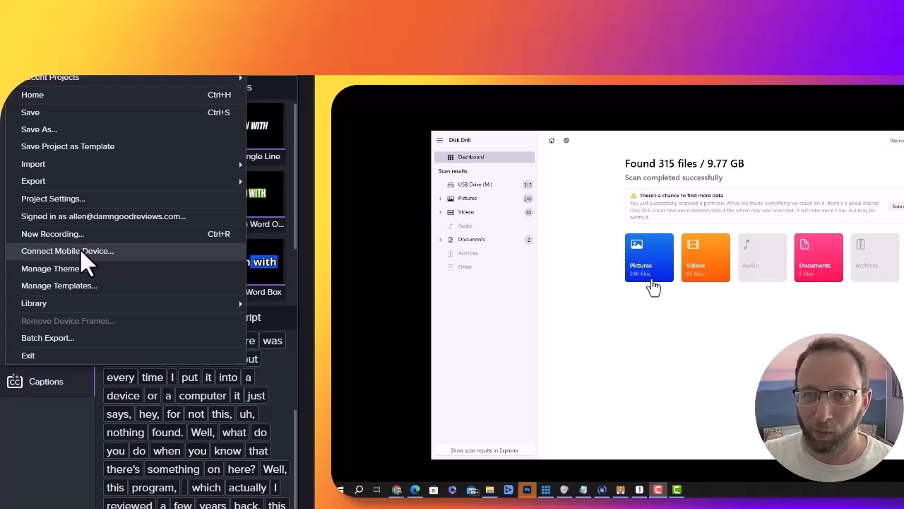
pyautogui.moveTo(268, 135)
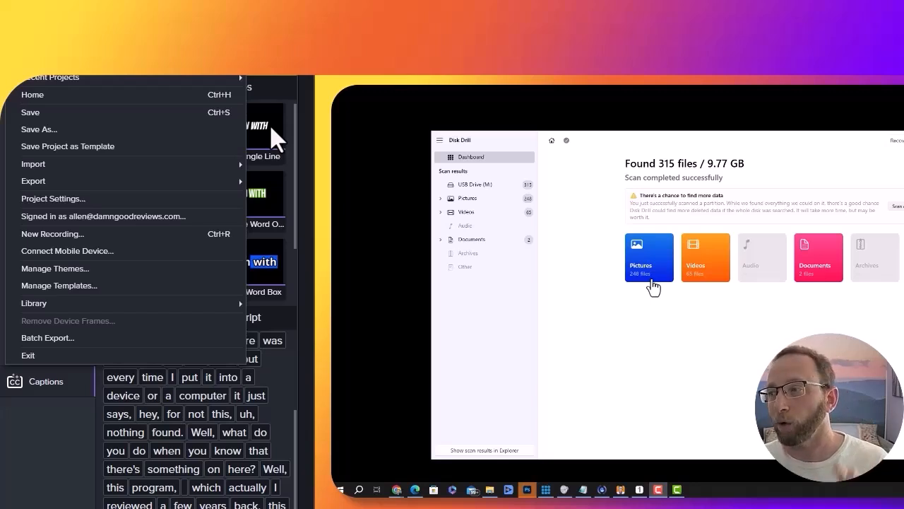
pyautogui.moveTo(579, 162)
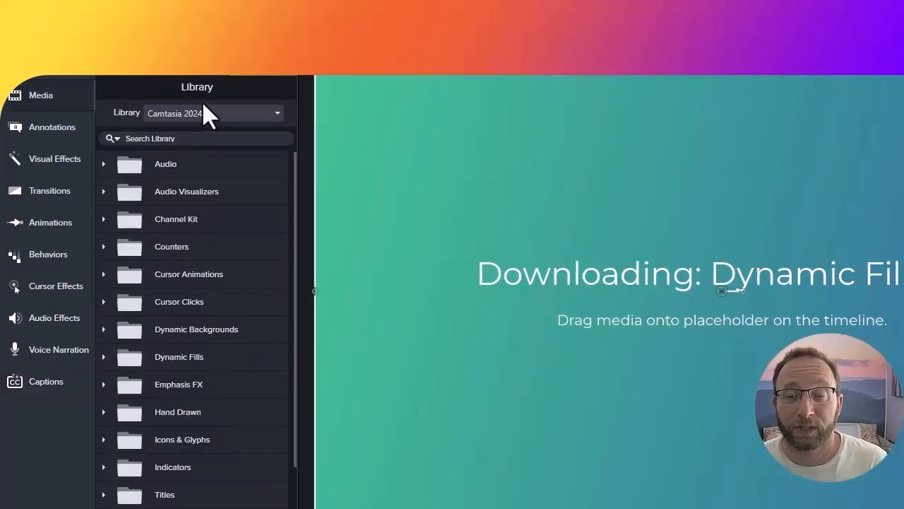
pyautogui.moveTo(107, 201)
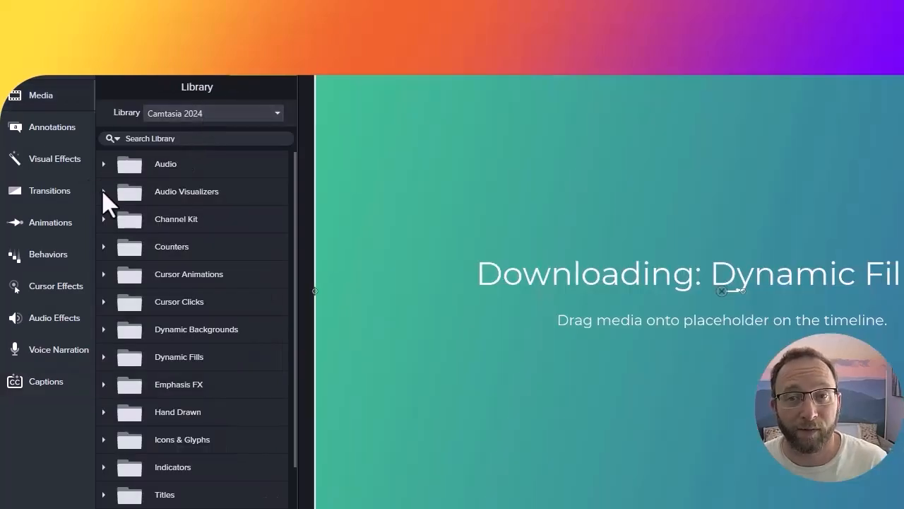
# Step: Expand the Audio Visualizers folder in the Camtasia 2024 library
pyautogui.click(104, 192)
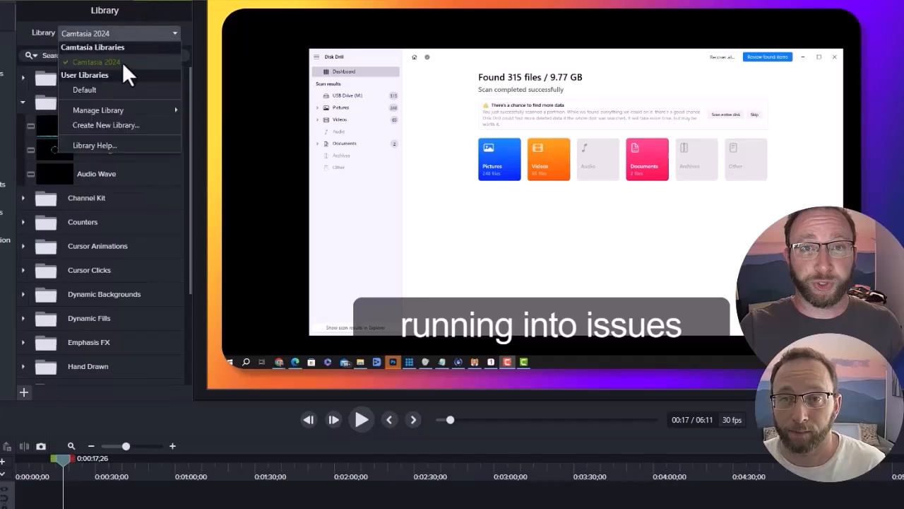
pyautogui.moveTo(98, 110)
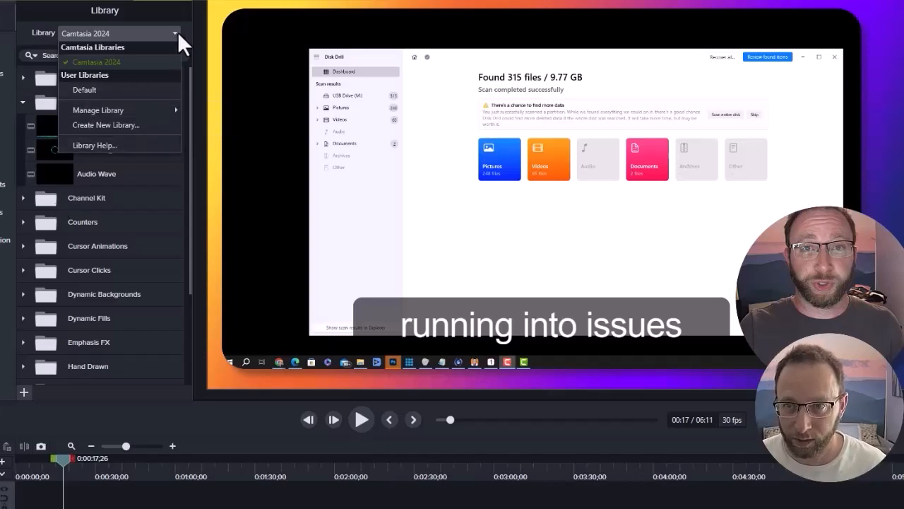
# Step: Place the Audio Wave visualizer on the timeline and preview its waveform animation
pyautogui.click(175, 34)
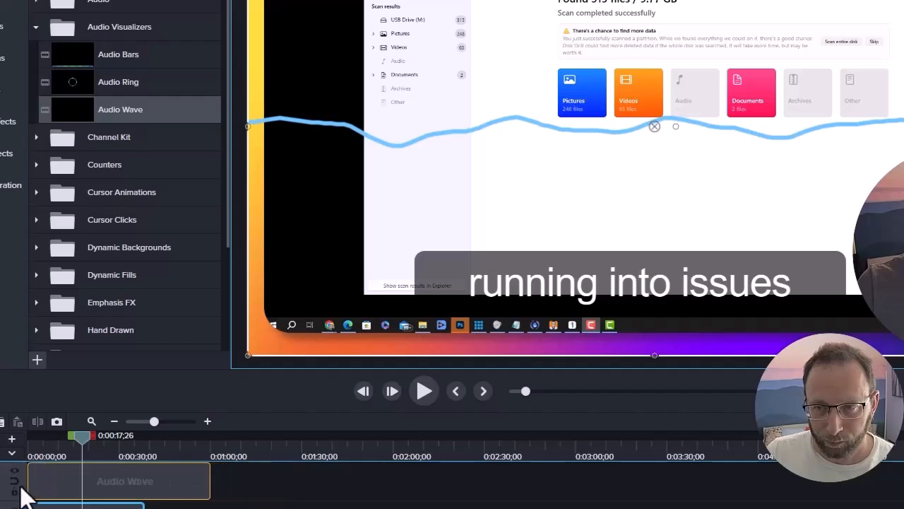
pyautogui.moveTo(68, 449)
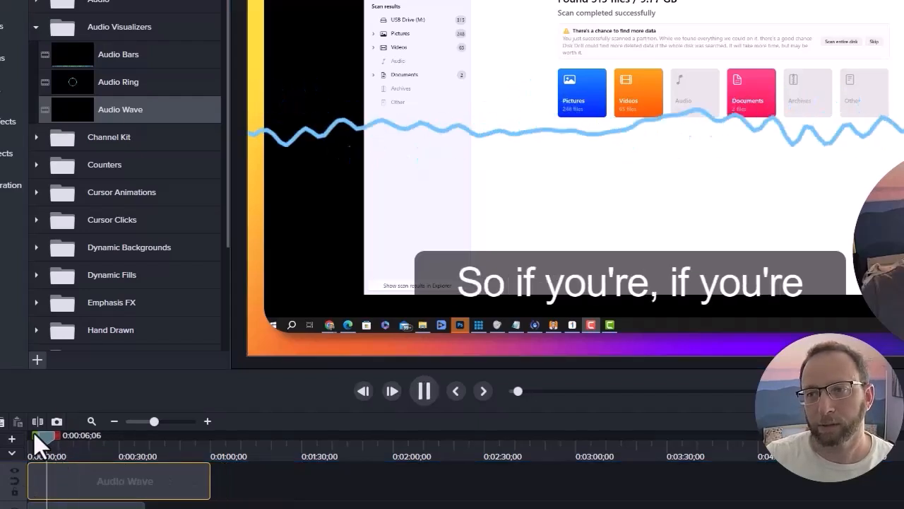
pyautogui.click(424, 390)
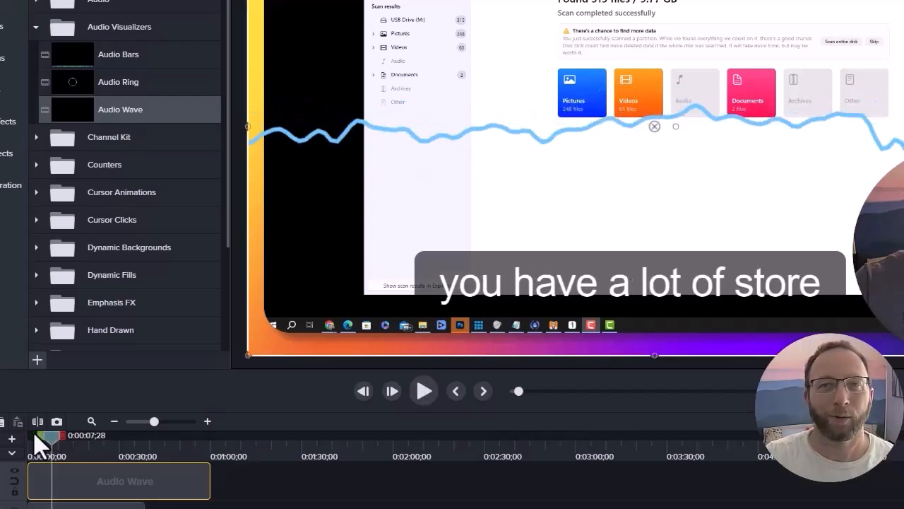
pyautogui.moveTo(186, 282)
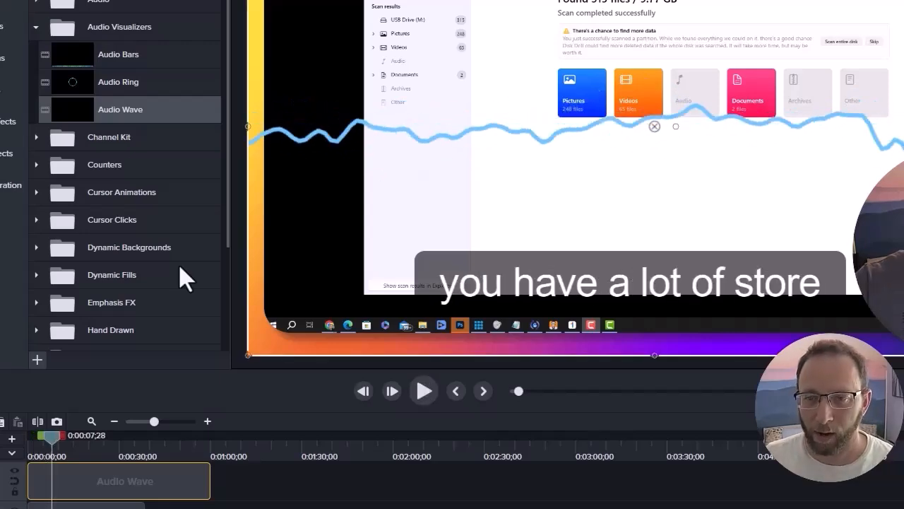
pyautogui.click(37, 247)
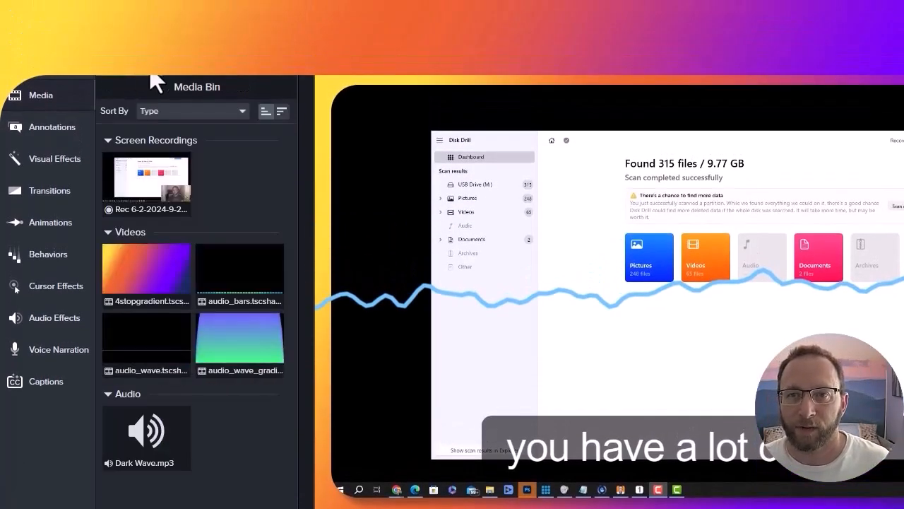
# Step: Show the Favorites annotation presets listing Spotlight and a sketch annotation
pyautogui.click(48, 127)
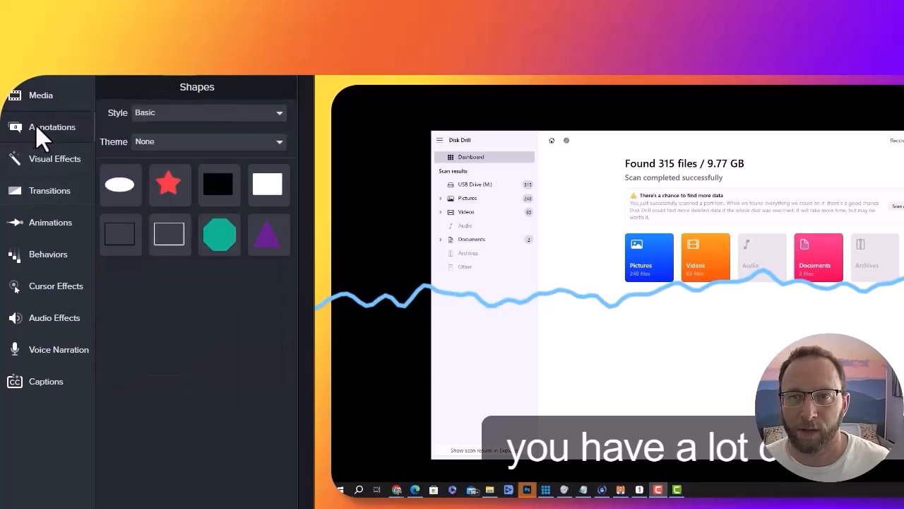
pyautogui.click(55, 158)
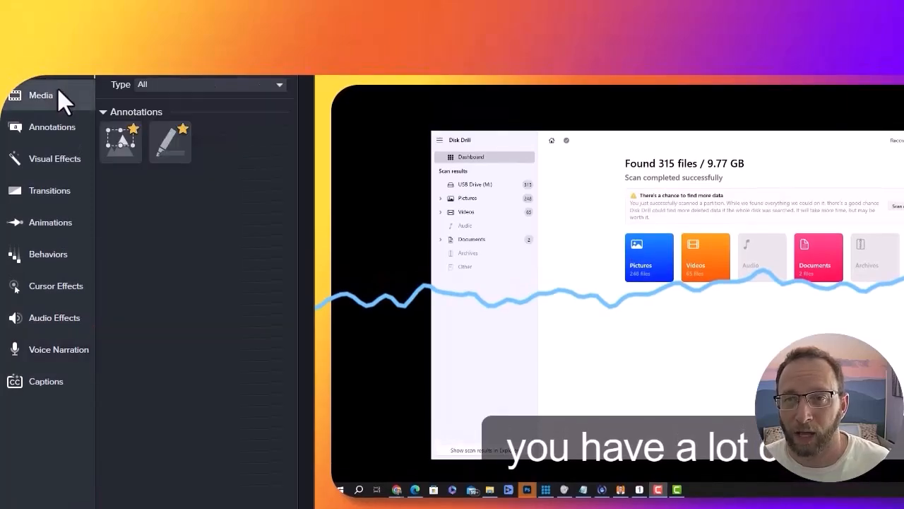
pyautogui.moveTo(120, 140)
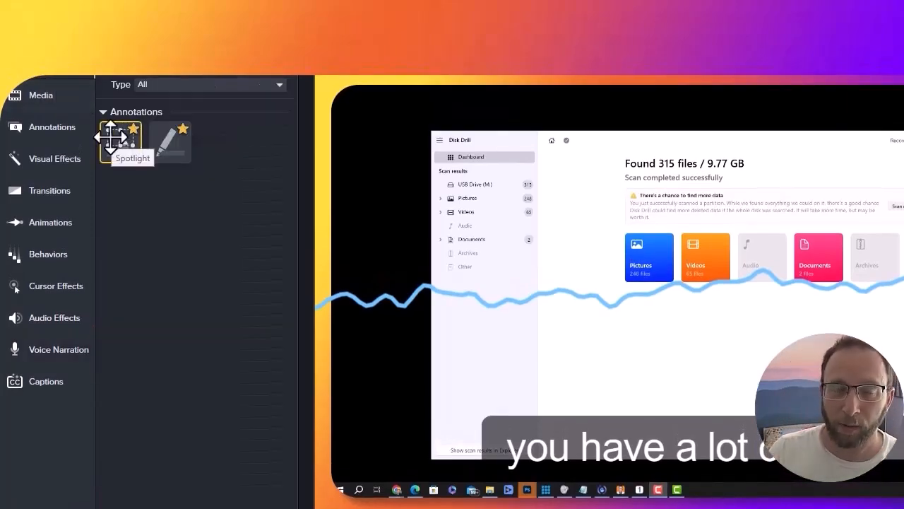